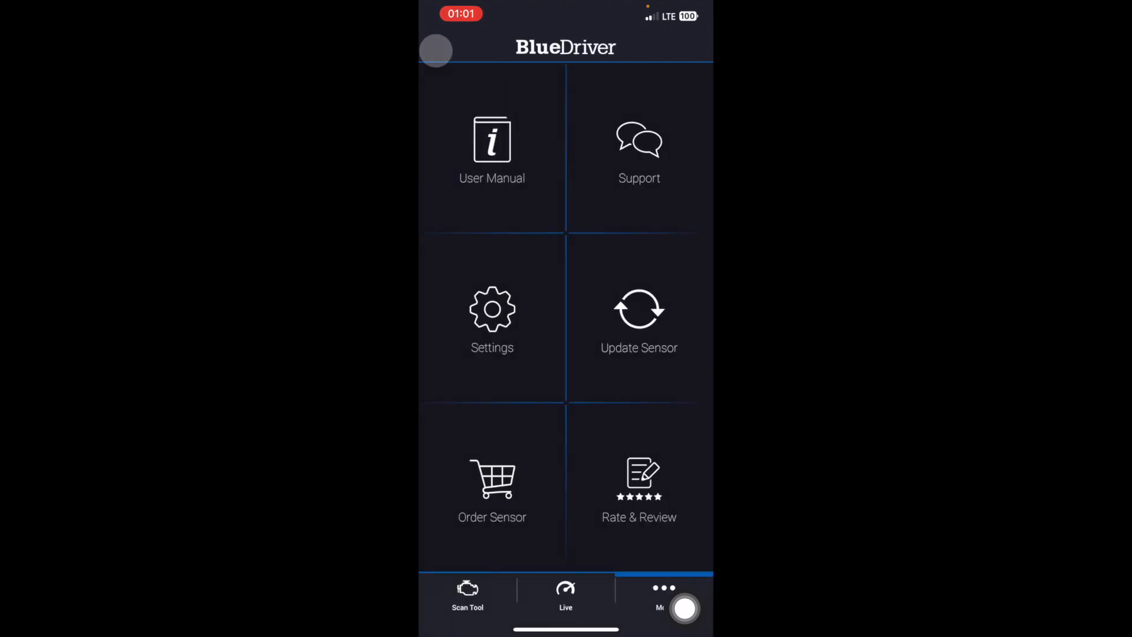
Browse the user manual's Repair Reports and Reading Codes sections, then review the app settings
{"action": "left_click", "coordinate": [492, 150]}
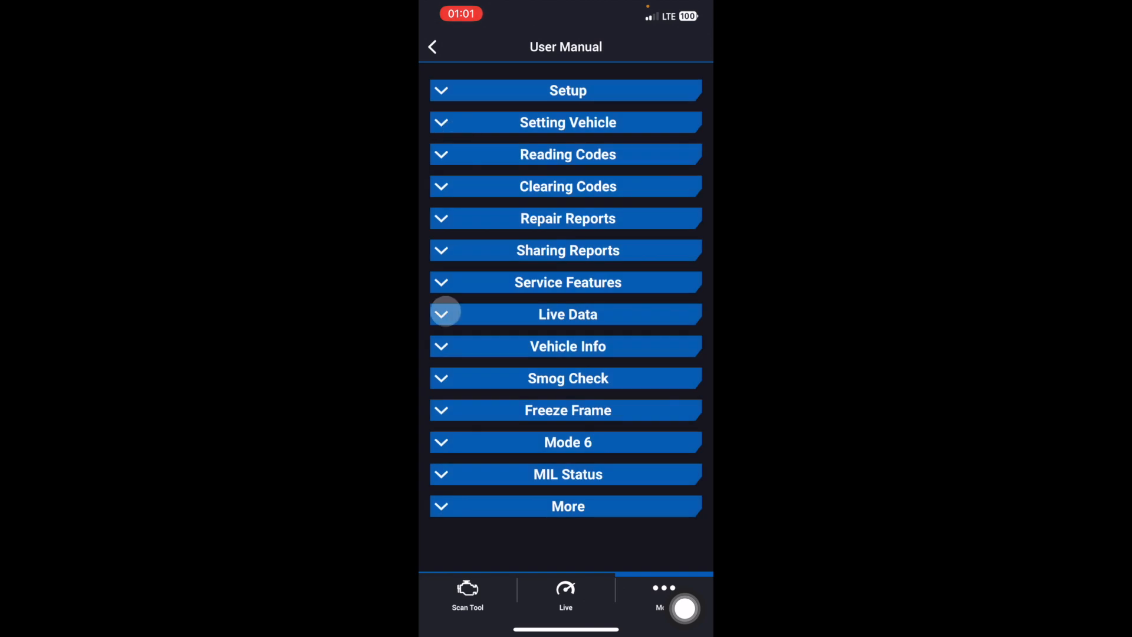
{"action": "left_click", "coordinate": [567, 218]}
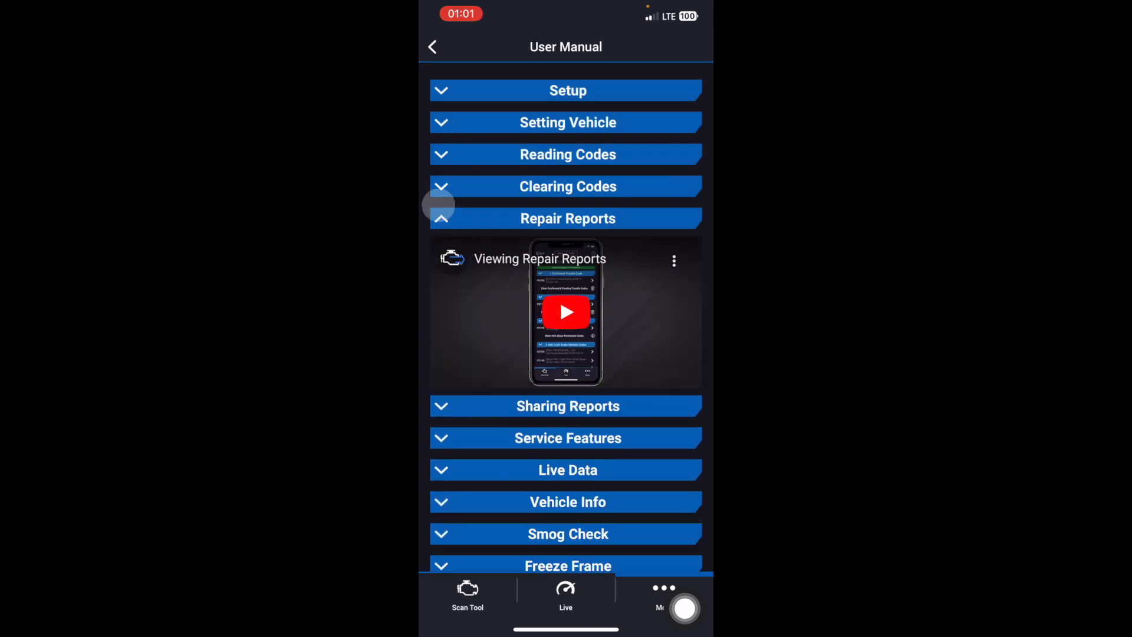
{"action": "left_click", "coordinate": [567, 153]}
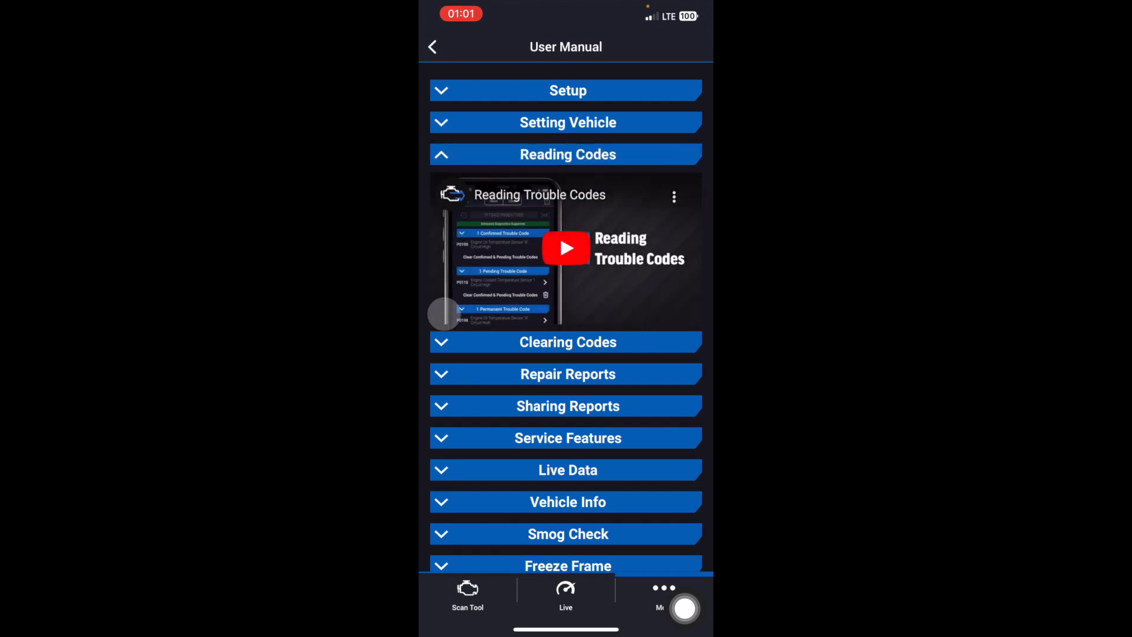
{"action": "left_click", "coordinate": [432, 46]}
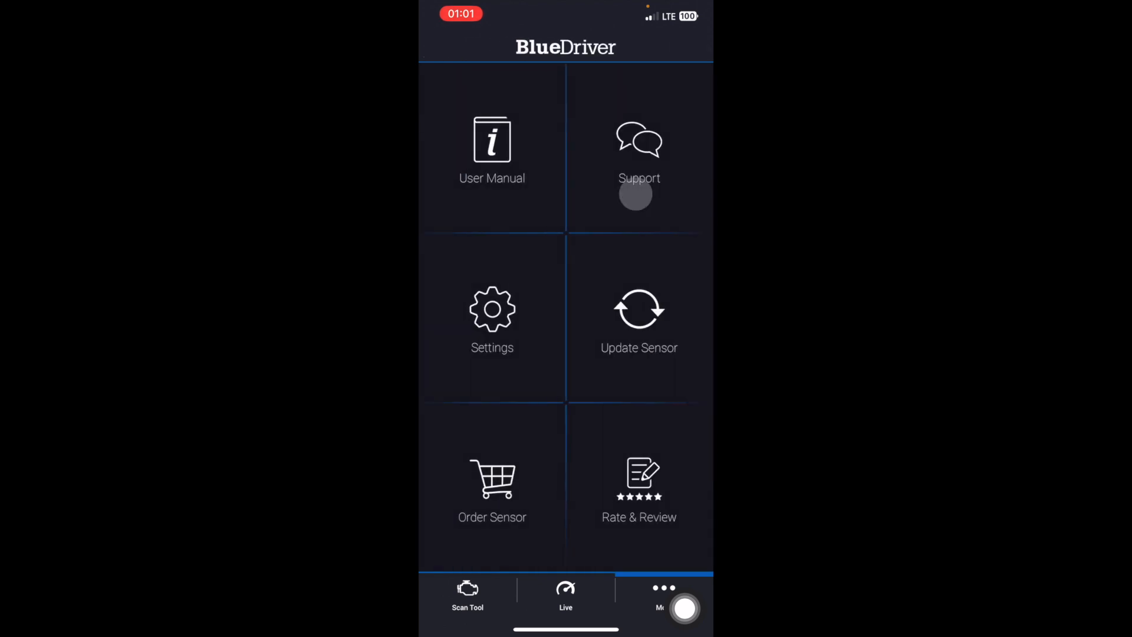
{"action": "left_click", "coordinate": [638, 150]}
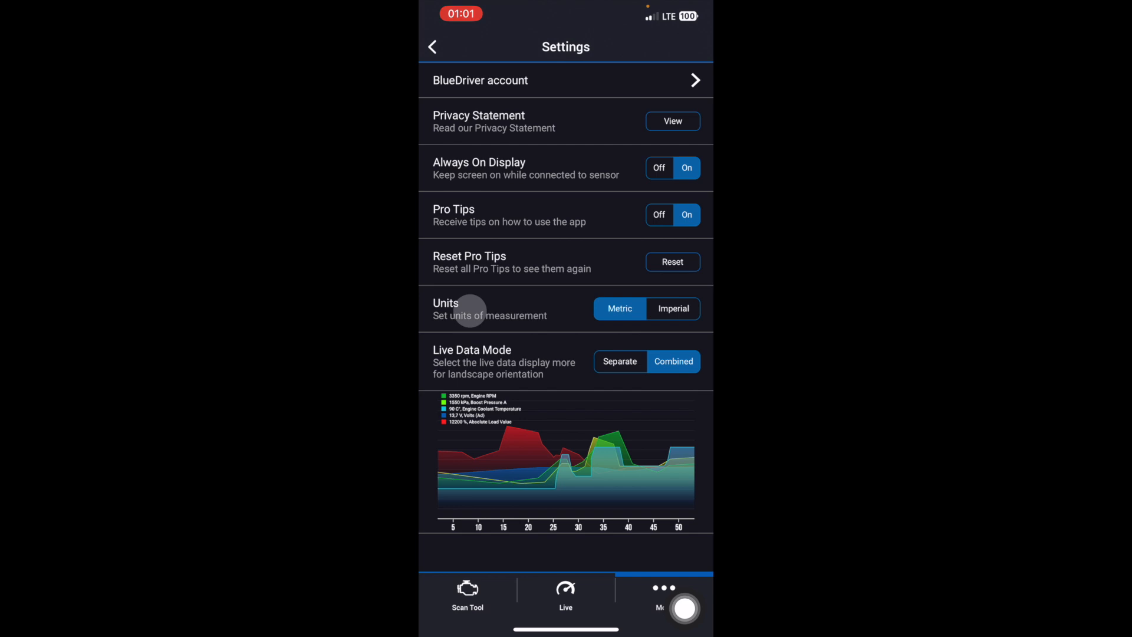
{"action": "left_click", "coordinate": [433, 45]}
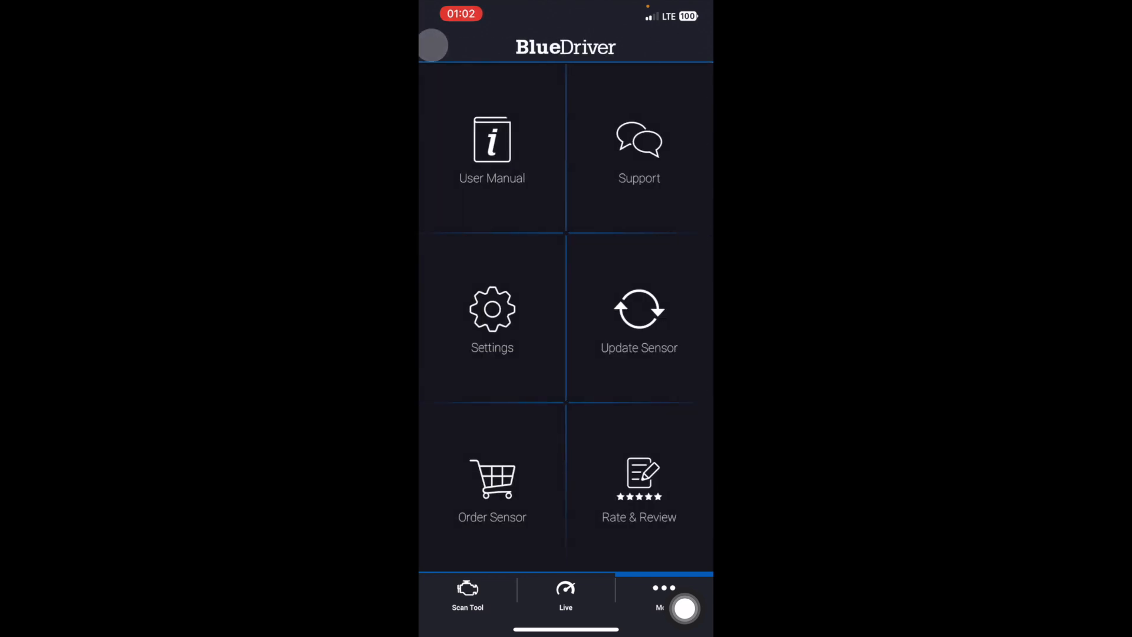
Read the vehicle's trouble codes from Scan Tool, finding zero confirmed, pending and permanent codes
{"action": "left_click", "coordinate": [467, 594]}
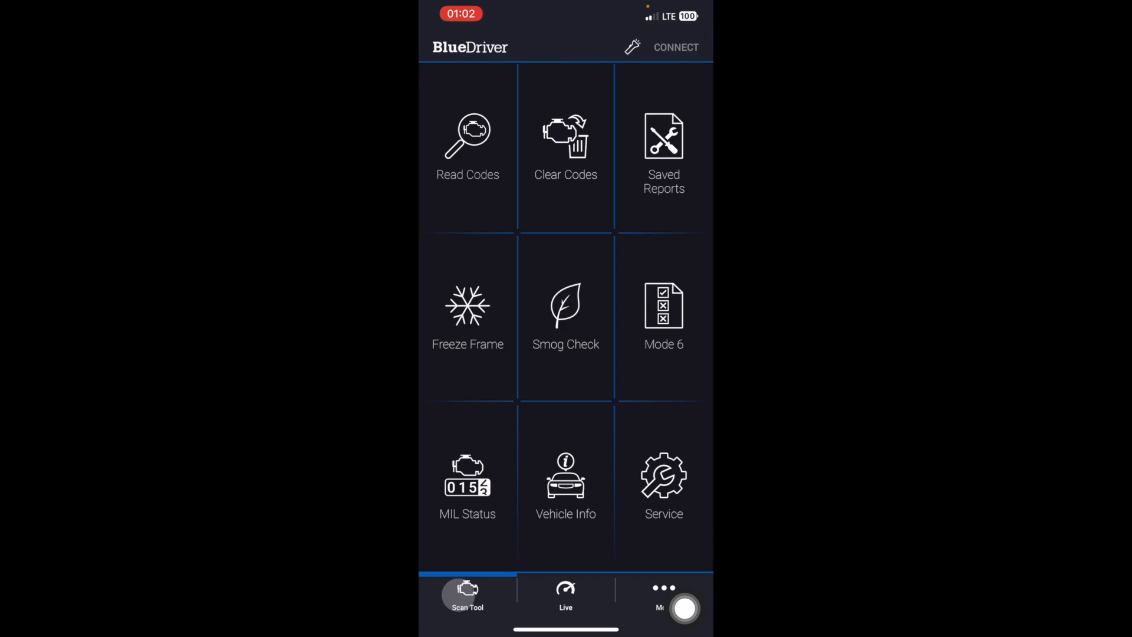
{"action": "left_click", "coordinate": [467, 143]}
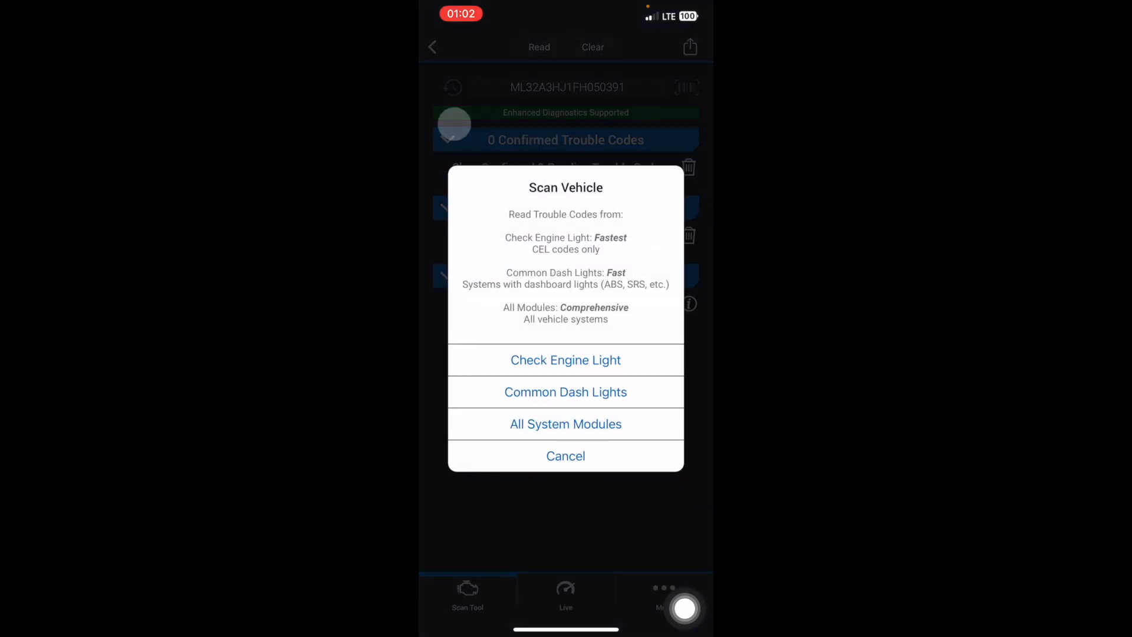
{"action": "left_click", "coordinate": [564, 455]}
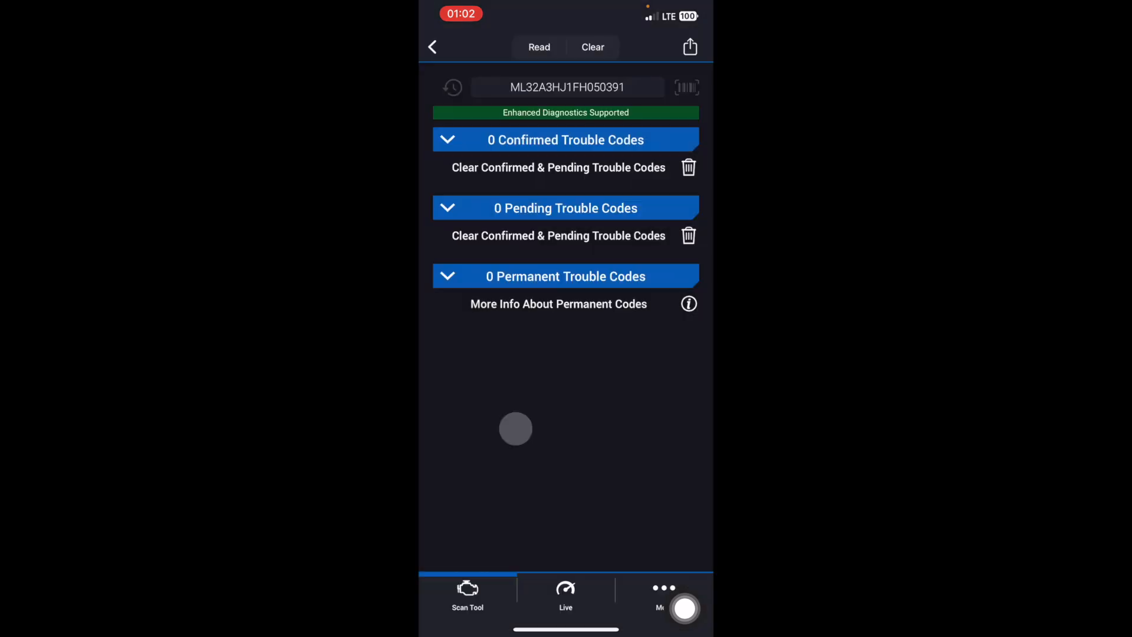
{"action": "left_click", "coordinate": [538, 47]}
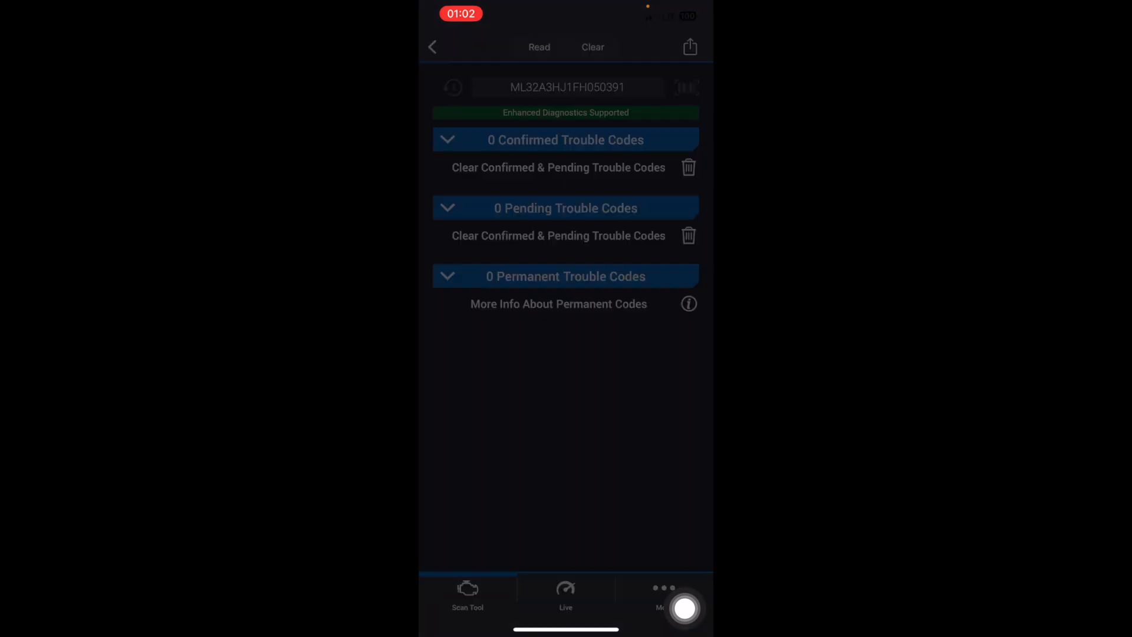
{"action": "left_click", "coordinate": [539, 47]}
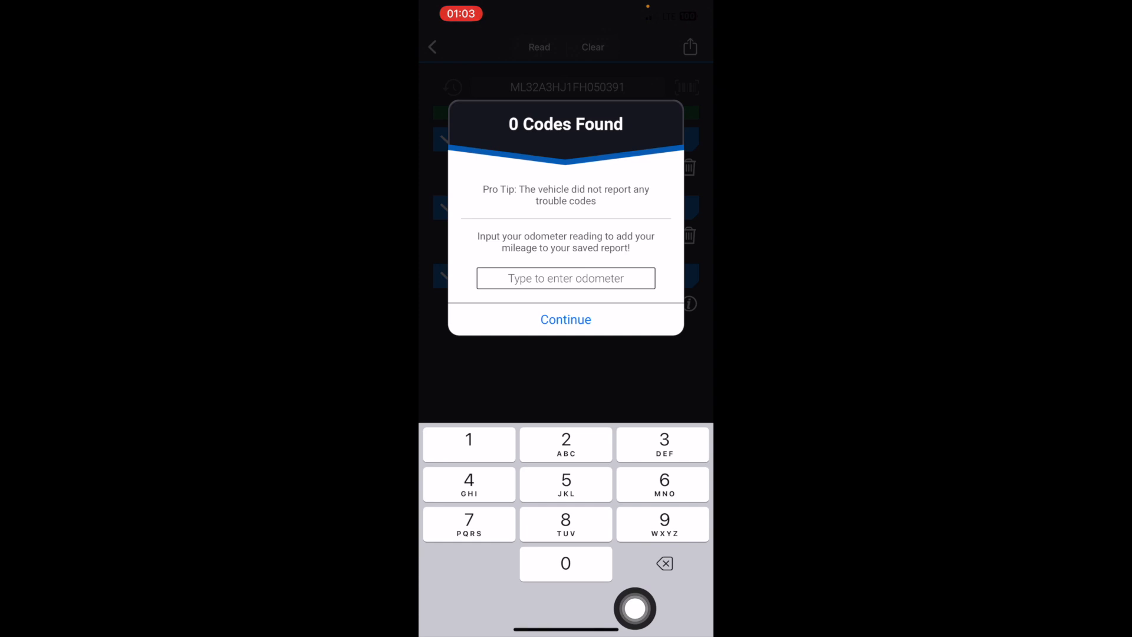
{"action": "left_click", "coordinate": [564, 319]}
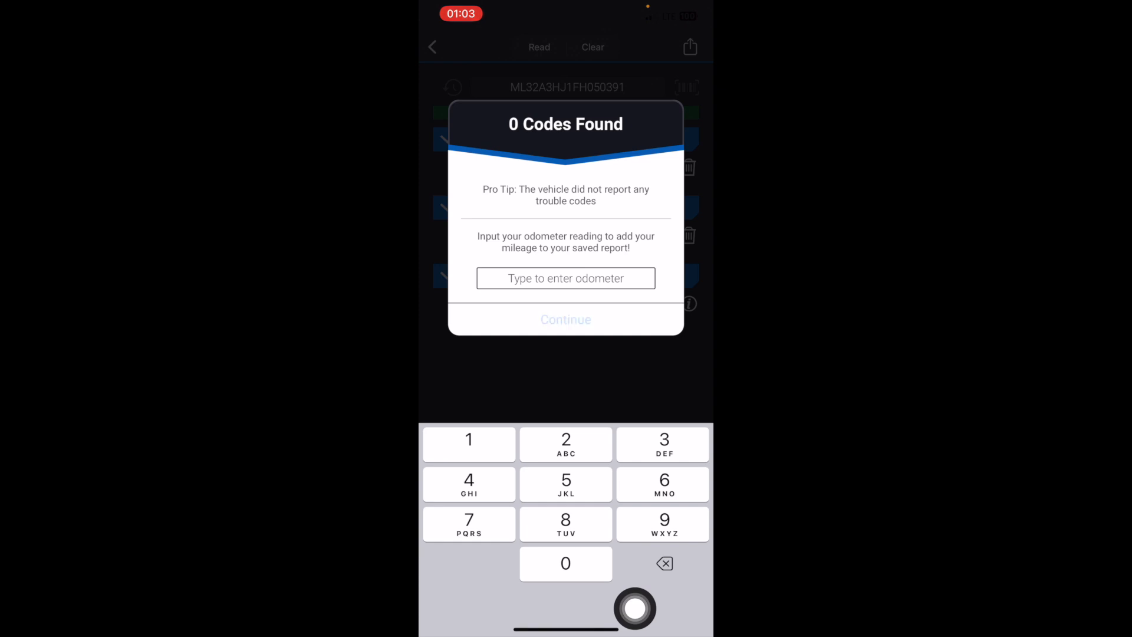
{"action": "left_click", "coordinate": [564, 320]}
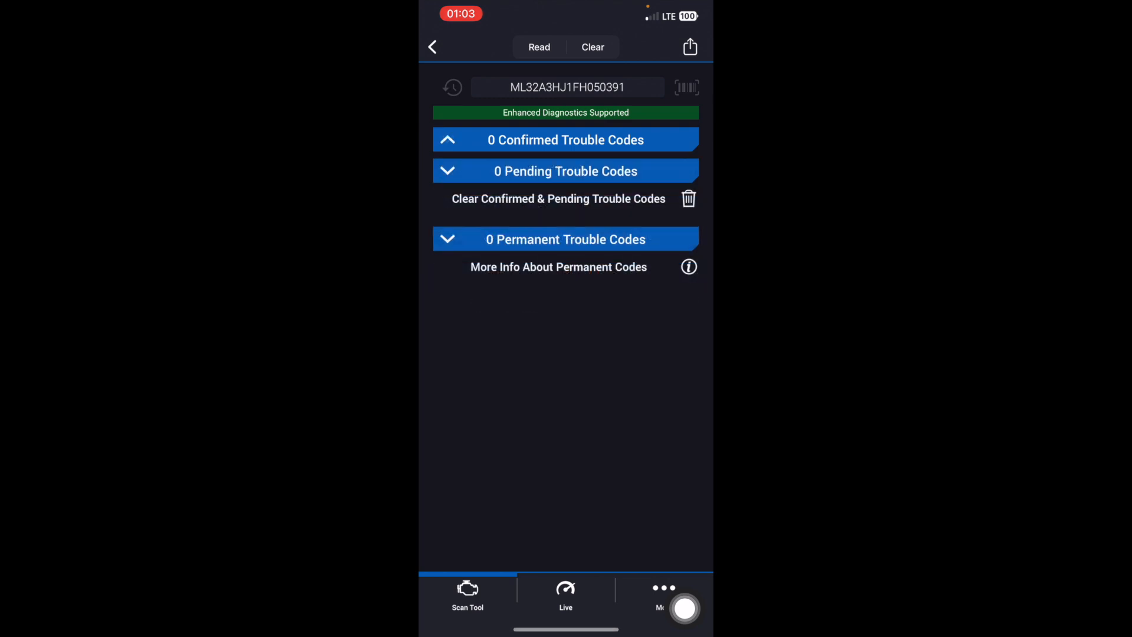
{"action": "left_click", "coordinate": [565, 139]}
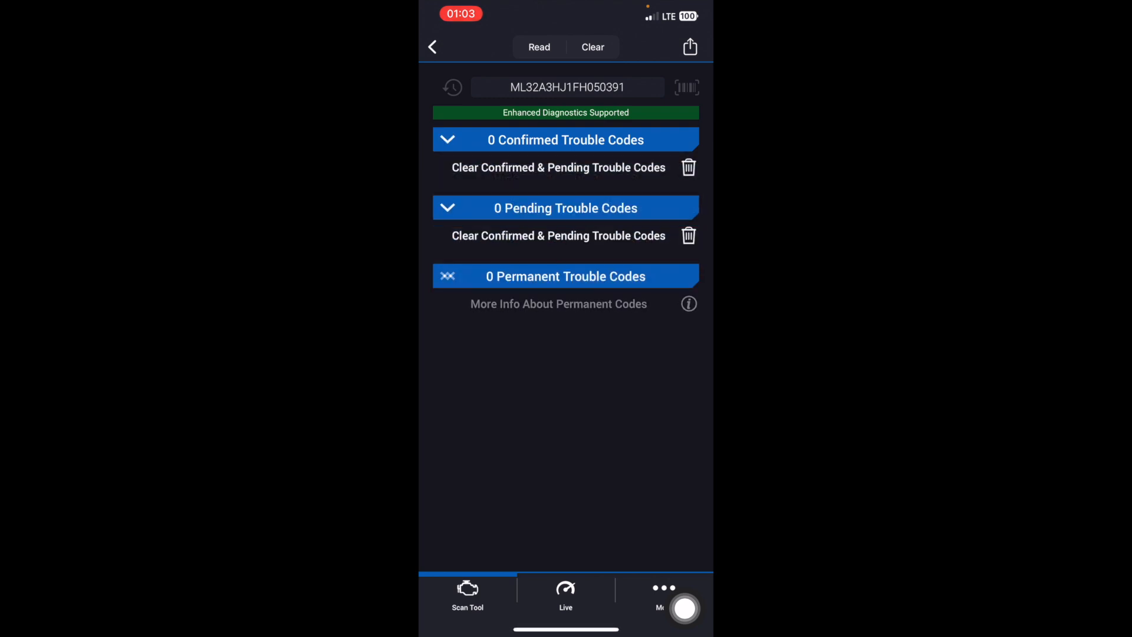
Start another code read and cancel it, then cancel the Clear Codes prompt and return home
{"action": "left_click", "coordinate": [539, 48]}
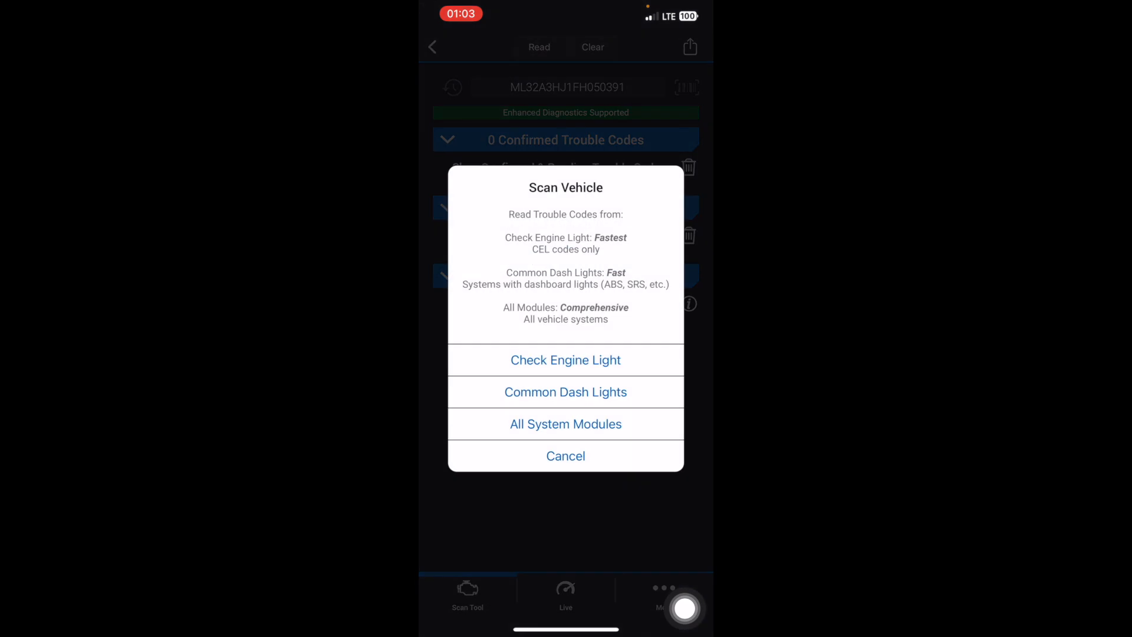
{"action": "left_click", "coordinate": [565, 455]}
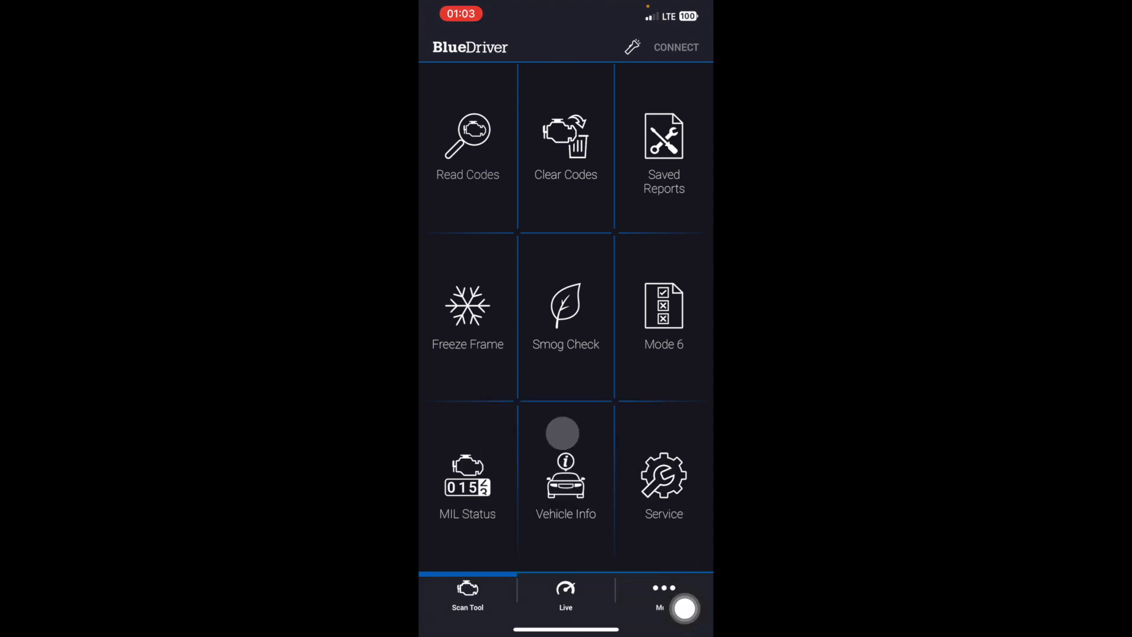
{"action": "left_click", "coordinate": [565, 144]}
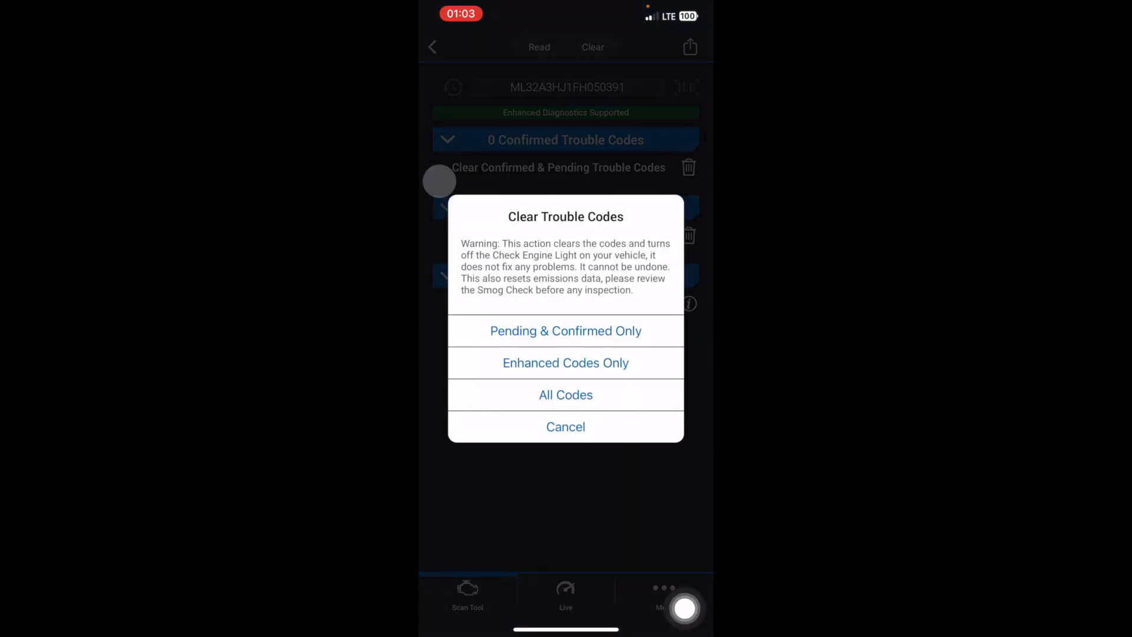
{"action": "left_click", "coordinate": [564, 427]}
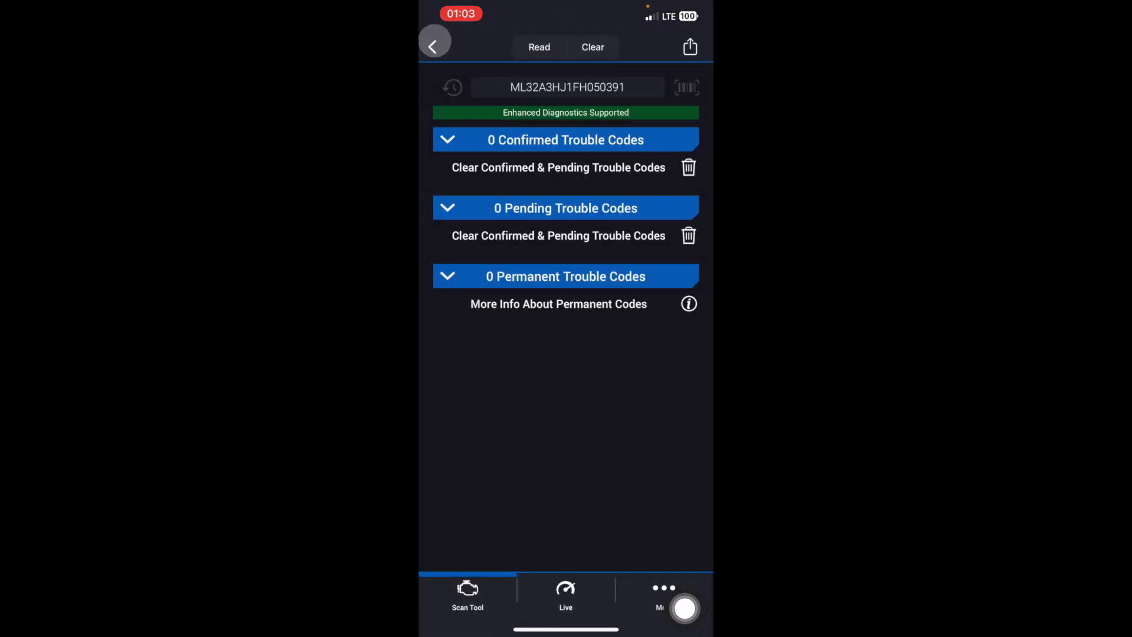
{"action": "left_click", "coordinate": [434, 45]}
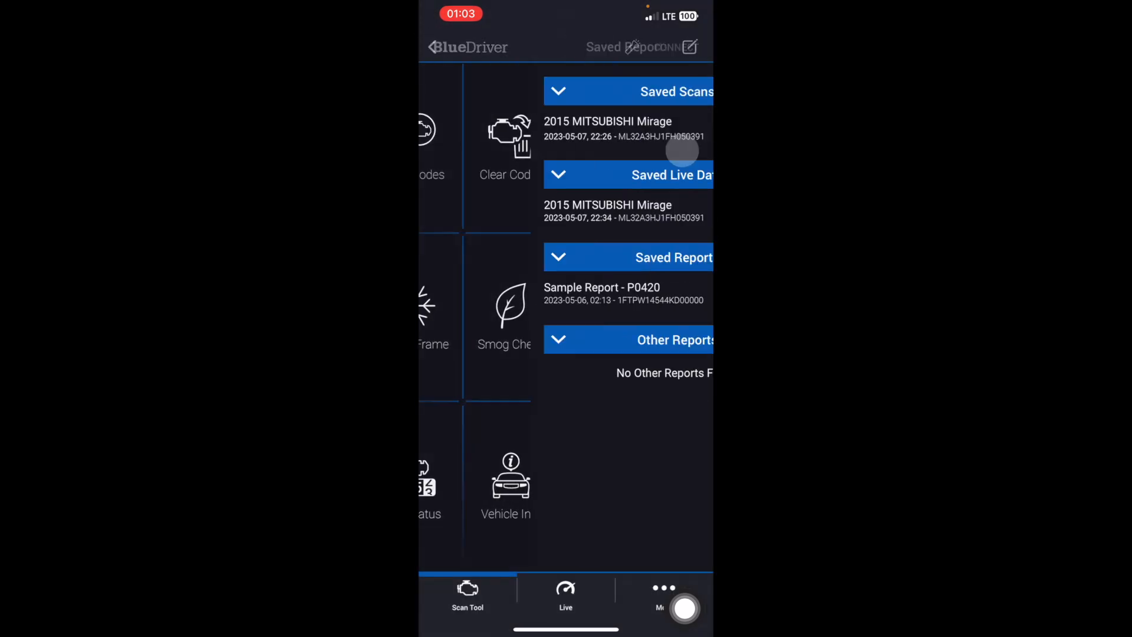
Review the saved reports list and the B210D repair report, then return to the Scan Tool home
{"action": "left_click", "coordinate": [608, 129]}
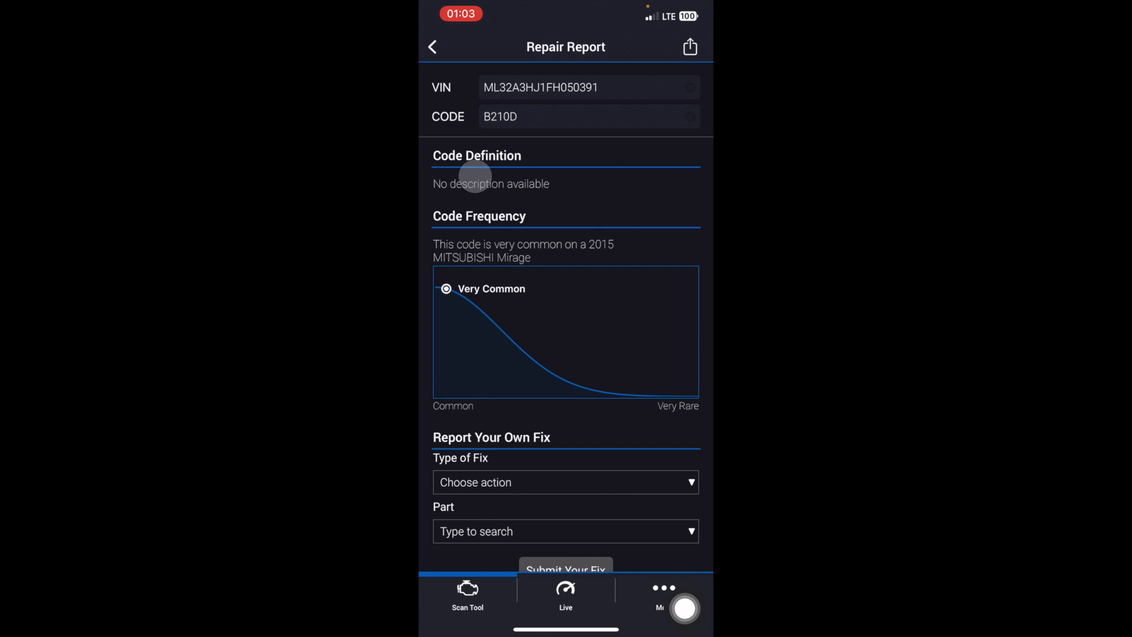
{"action": "left_click", "coordinate": [433, 46]}
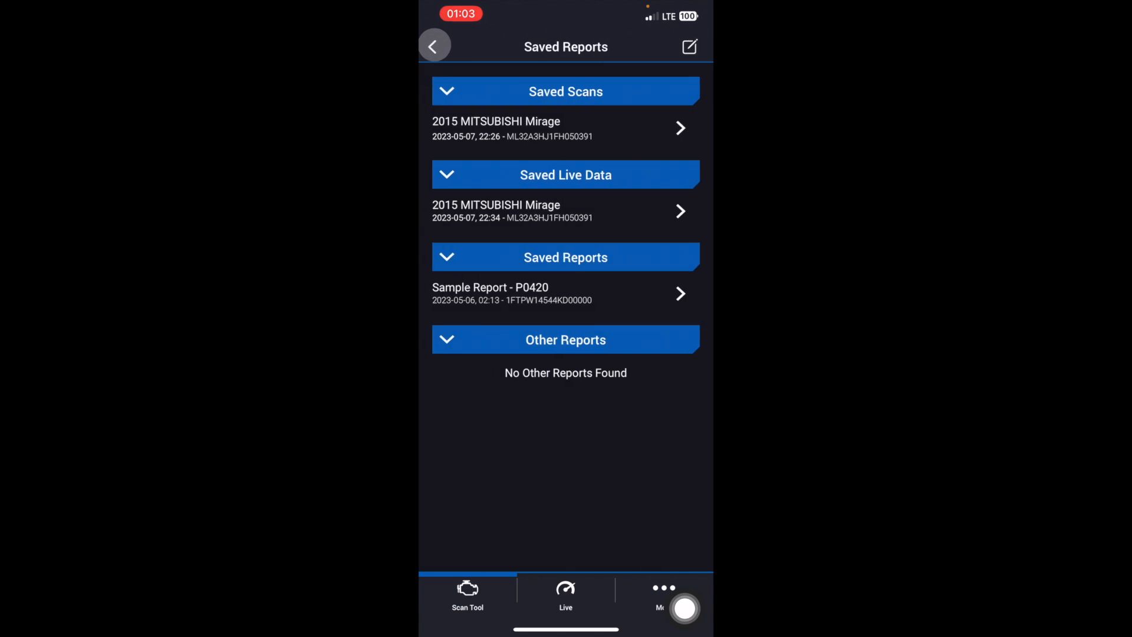
{"action": "left_click", "coordinate": [434, 46]}
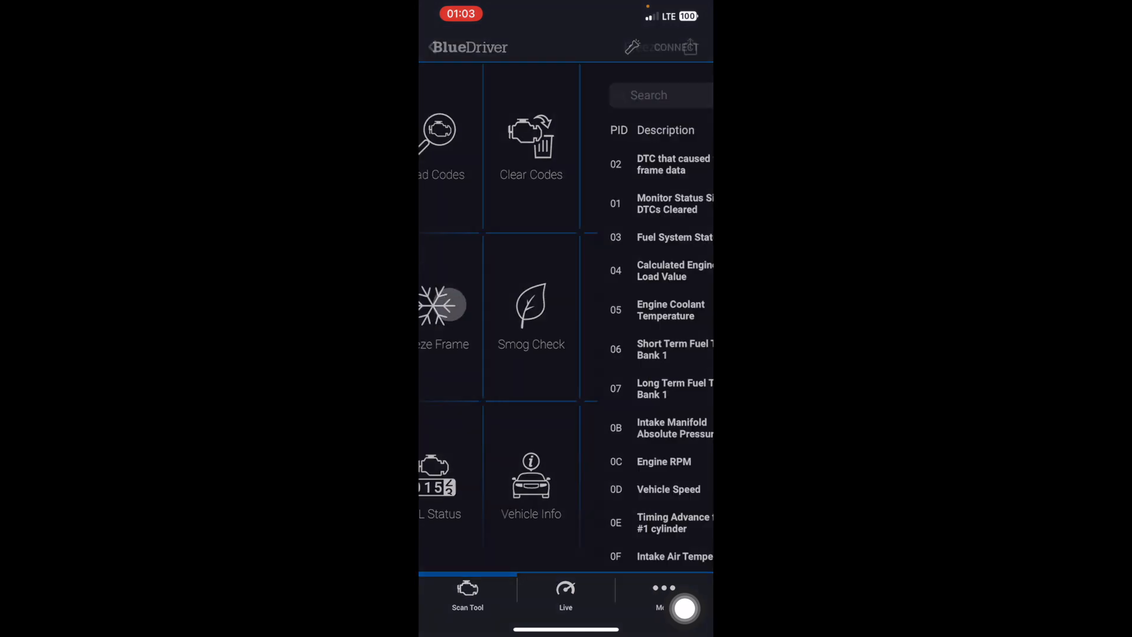
View the freeze frame data list, which shows no freeze frame data found
{"action": "left_click", "coordinate": [445, 303]}
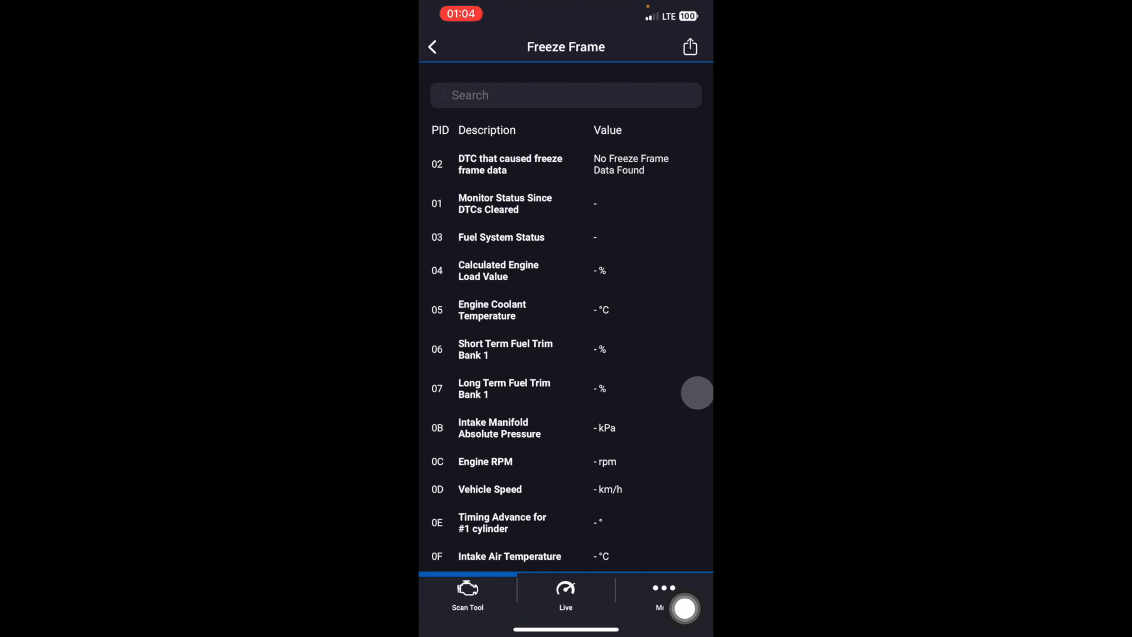
{"action": "mouse_move", "coordinate": [635, 309]}
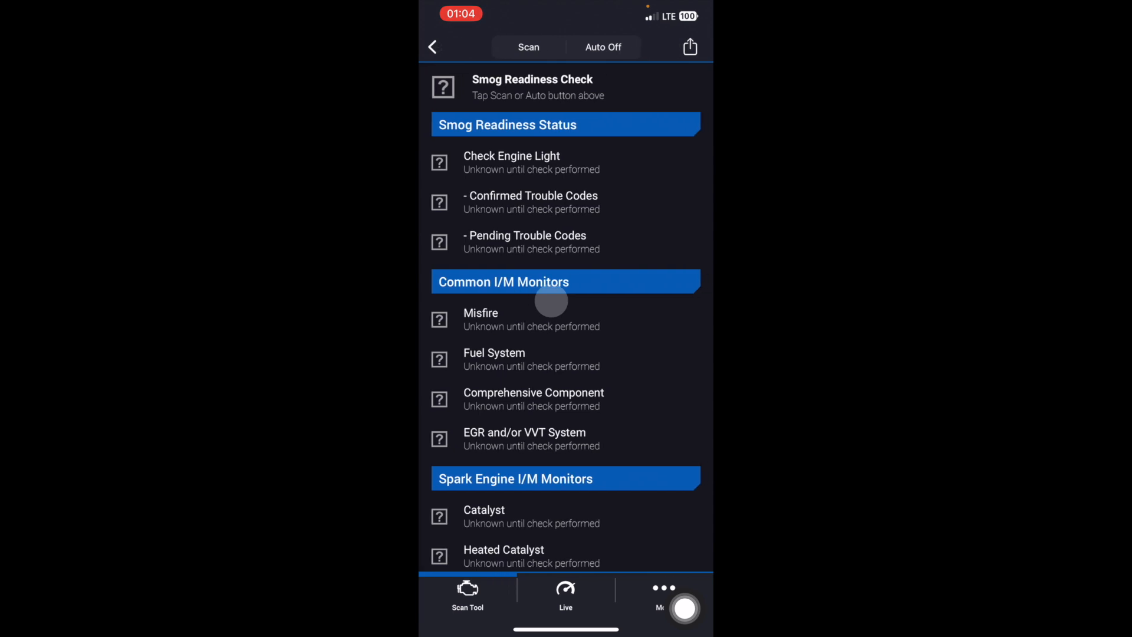
Scan the smog readiness monitors, passing with check engine light off and Heated Catalyst not applicable
{"action": "left_click", "coordinate": [528, 47]}
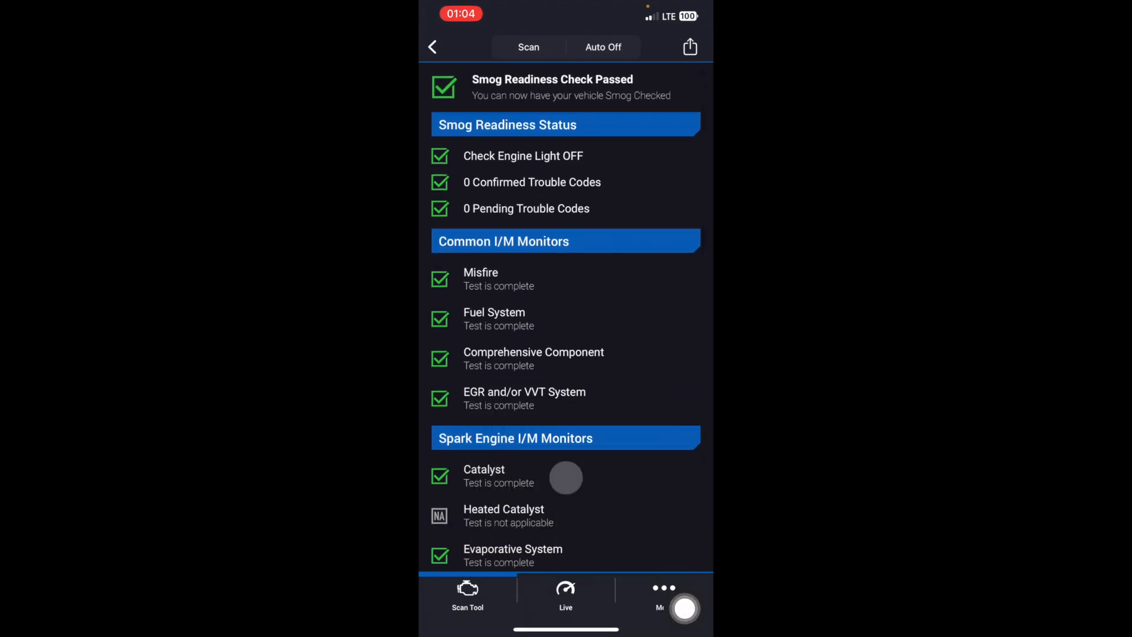
Leave the smog readiness results to reach the Mode 6 min/value/max test table
{"action": "left_click", "coordinate": [432, 47]}
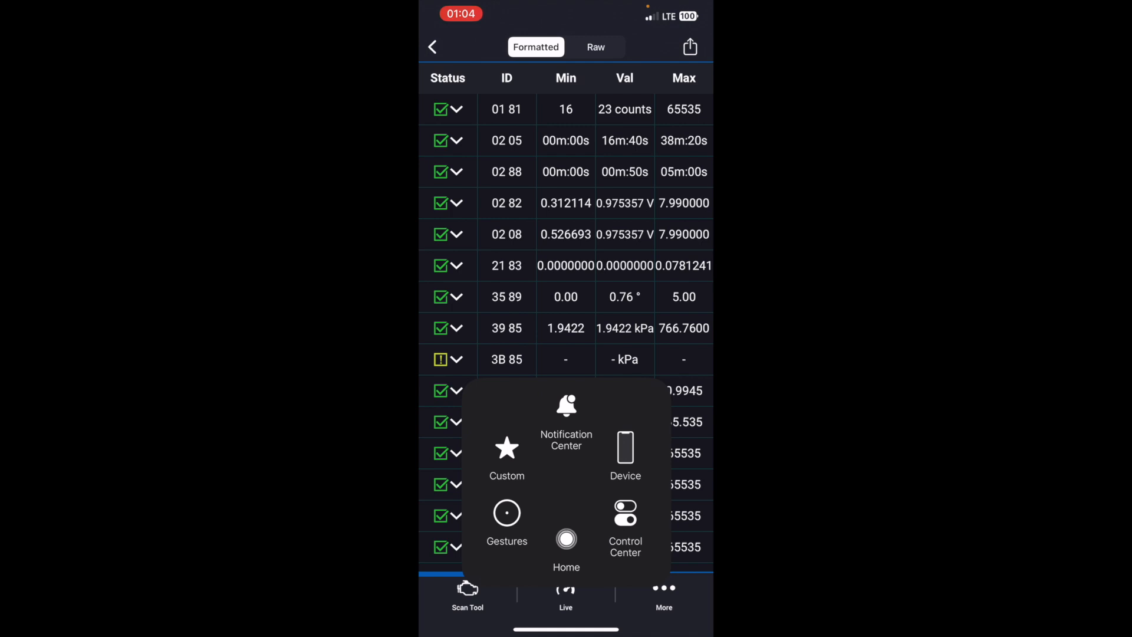
Show the Mode 6 raw values and read the expanded EVAP, oxygen heater and misfire test descriptions
{"action": "left_click", "coordinate": [595, 46]}
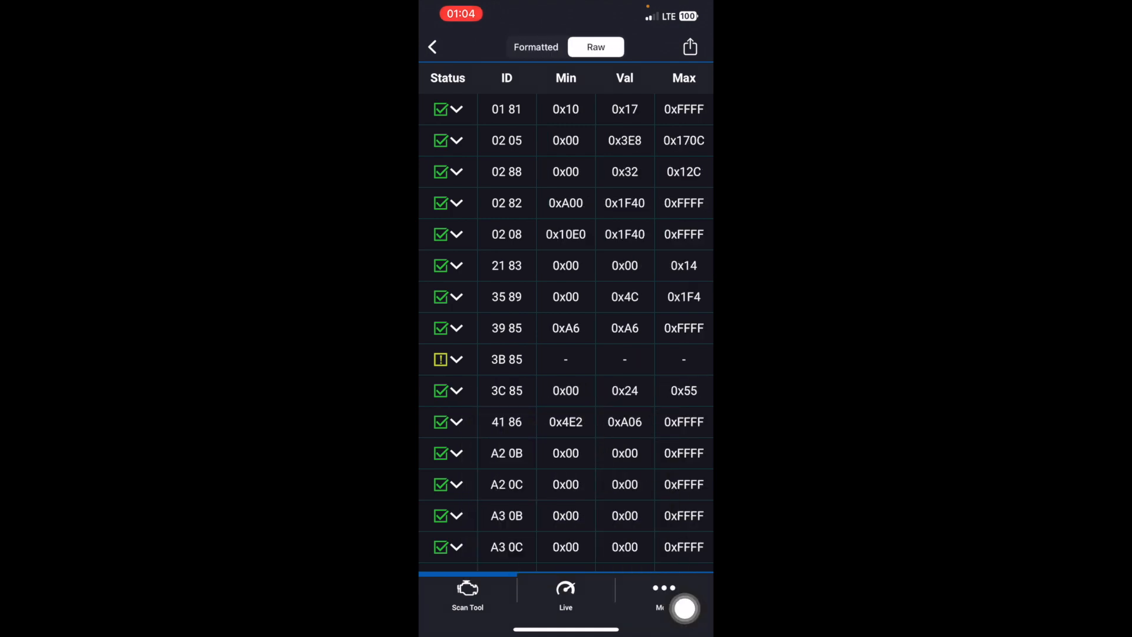
{"action": "left_click", "coordinate": [535, 47]}
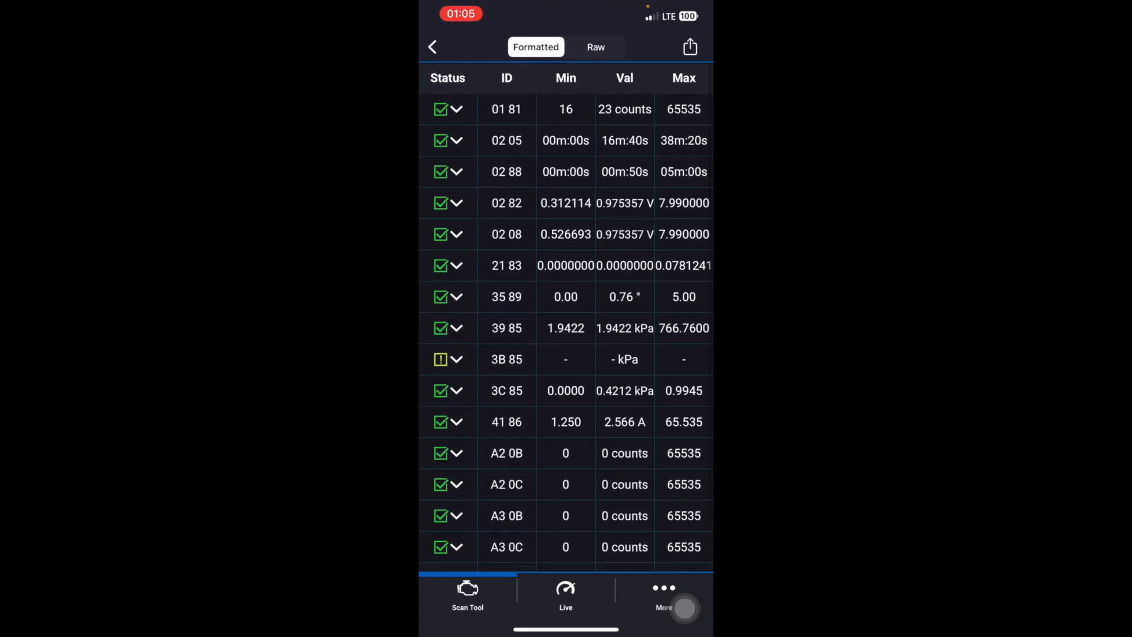
{"action": "left_click", "coordinate": [456, 108]}
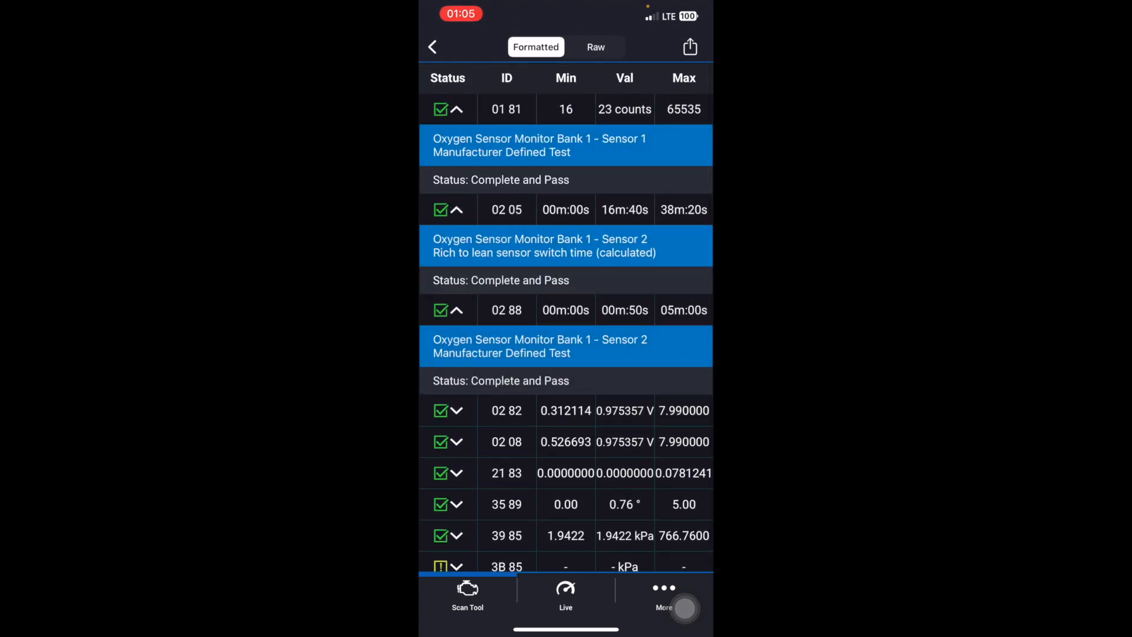
{"action": "scroll", "scroll_direction": "down", "scroll_amount": 3}
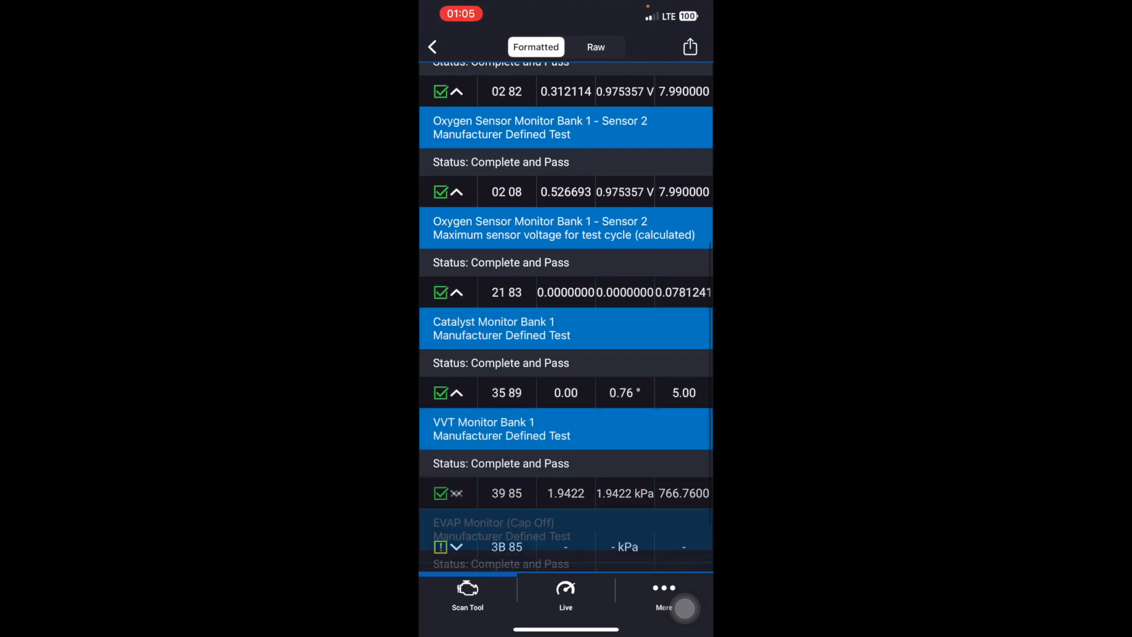
{"action": "scroll", "scroll_direction": "down", "scroll_amount": 3}
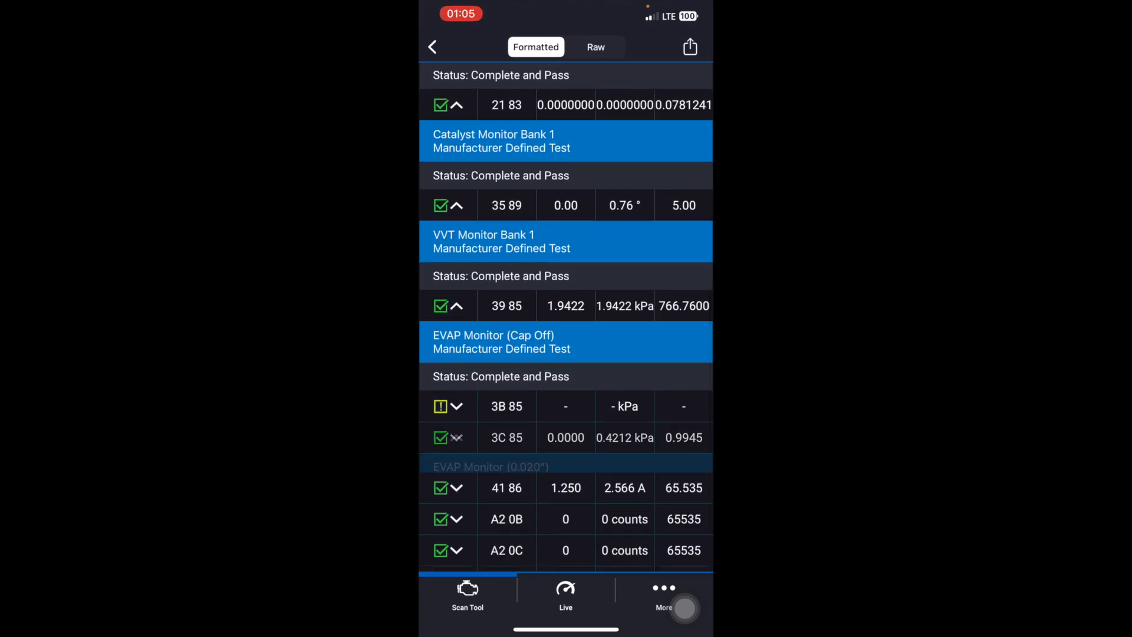
{"action": "scroll", "scroll_direction": "down", "scroll_amount": 3}
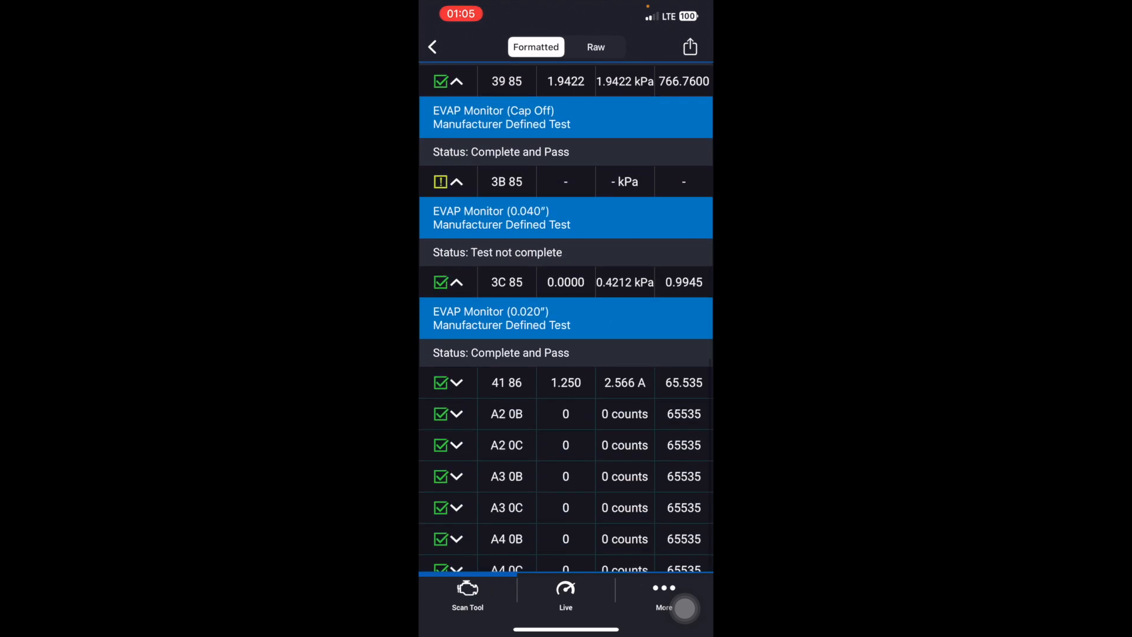
{"action": "scroll", "scroll_direction": "down", "scroll_amount": 3}
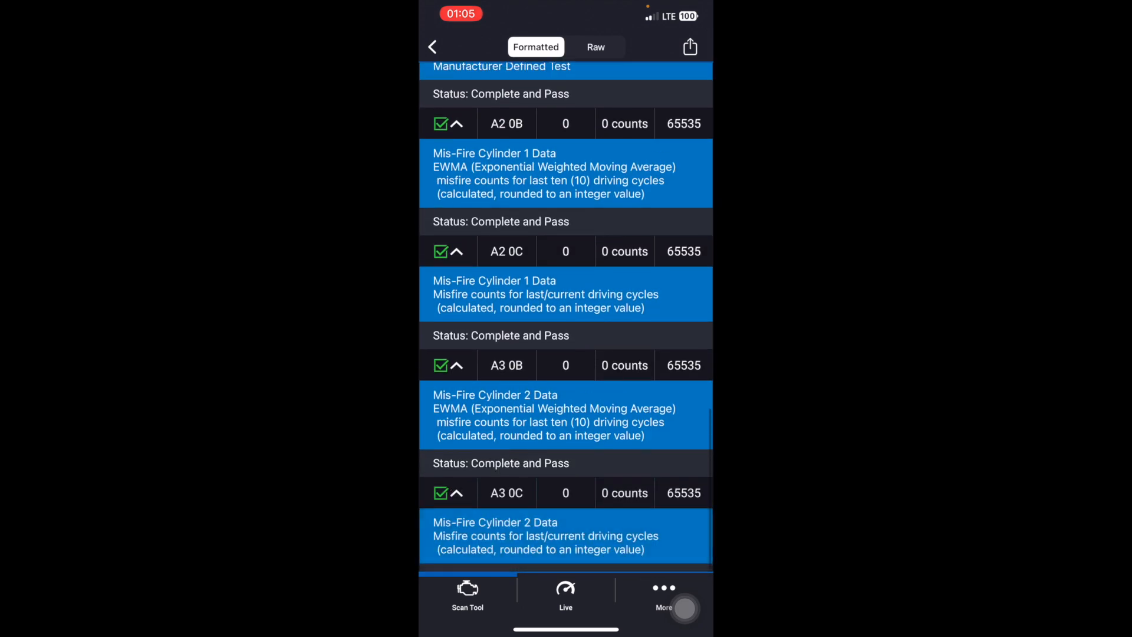
{"action": "scroll", "scroll_direction": "down", "scroll_amount": 3}
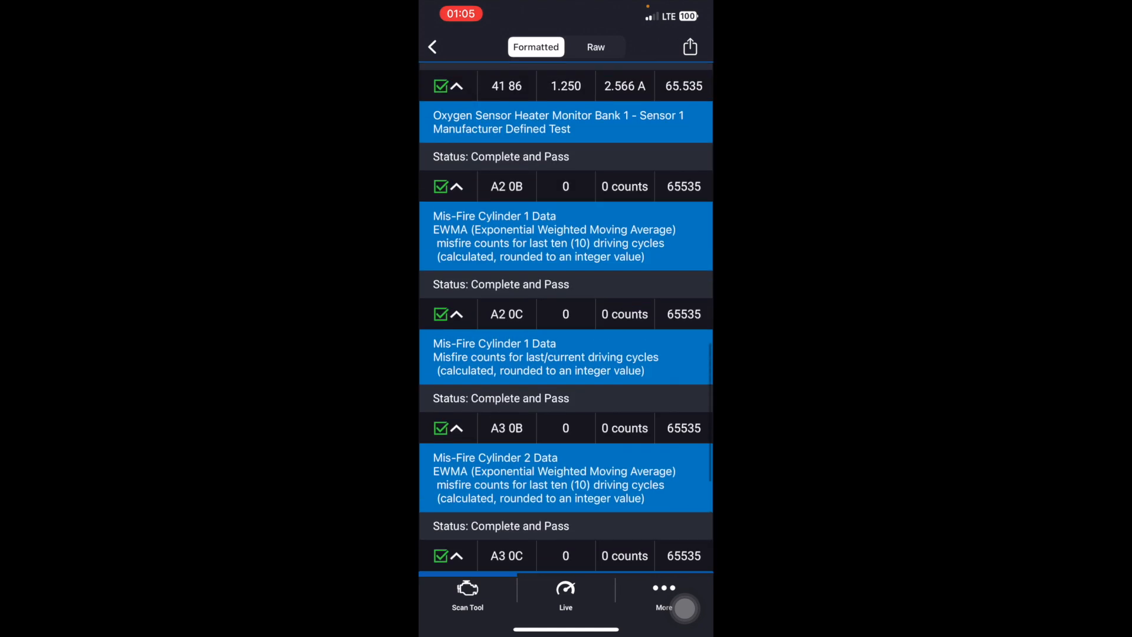
{"action": "scroll", "scroll_direction": "down", "scroll_amount": 3}
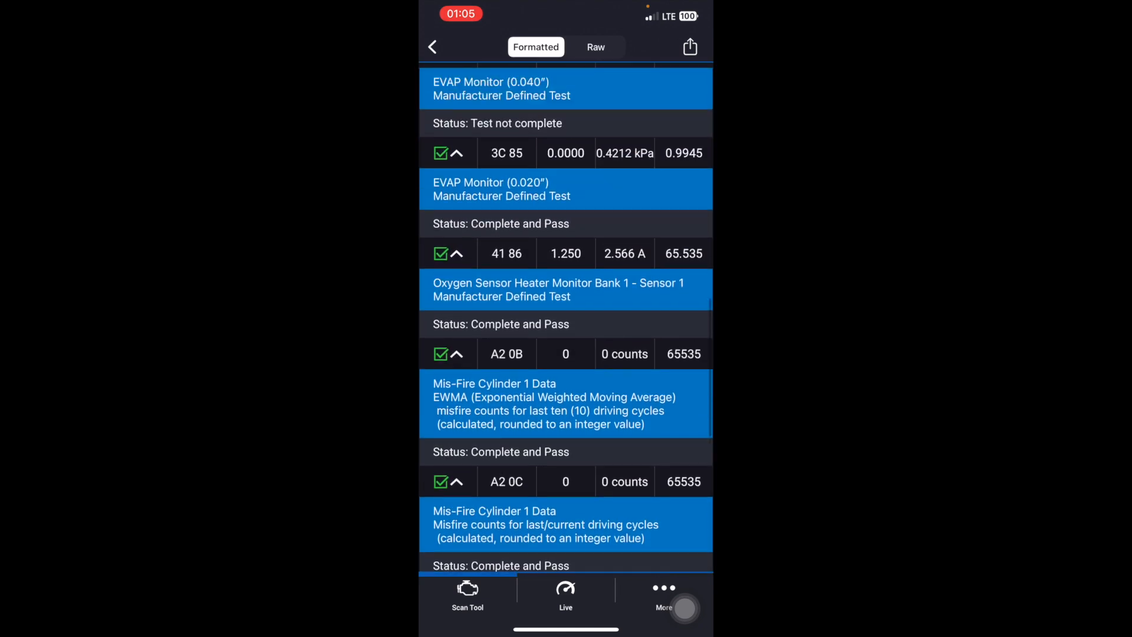
{"action": "scroll", "scroll_direction": "down", "scroll_amount": 3}
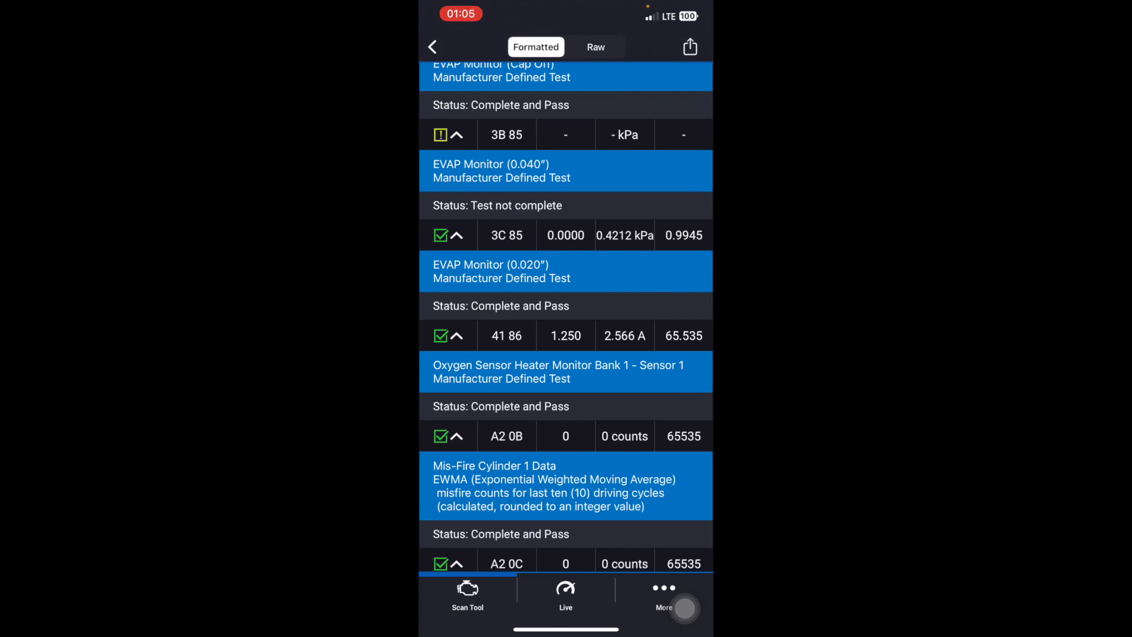
{"action": "scroll", "scroll_direction": "down", "scroll_amount": 3}
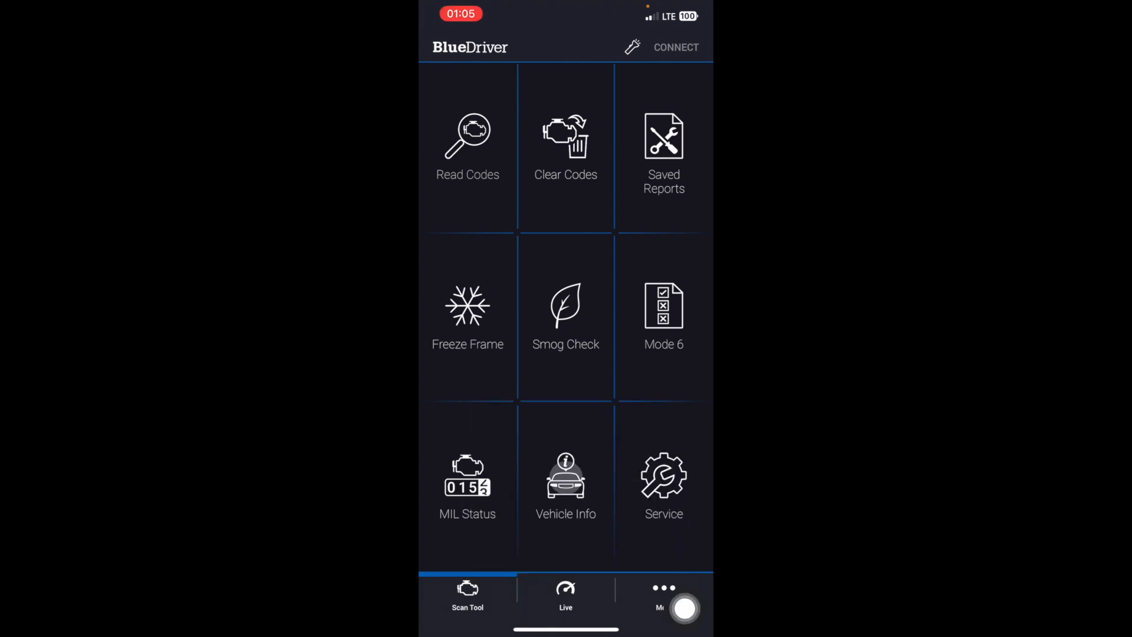
{"action": "left_click", "coordinate": [466, 483]}
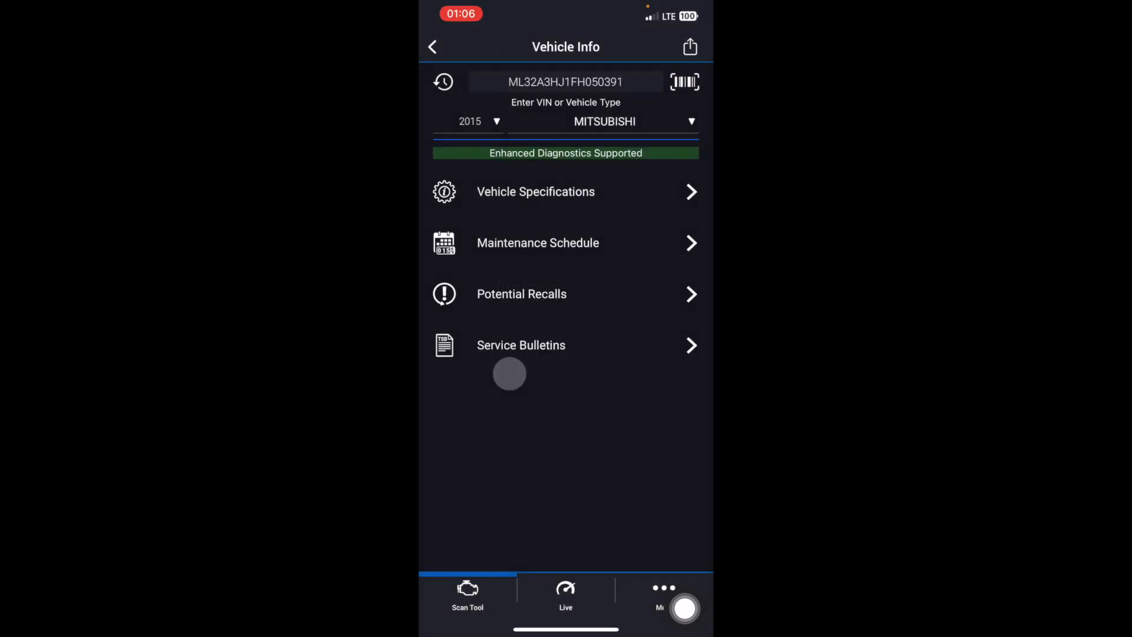
{"action": "left_click", "coordinate": [535, 191]}
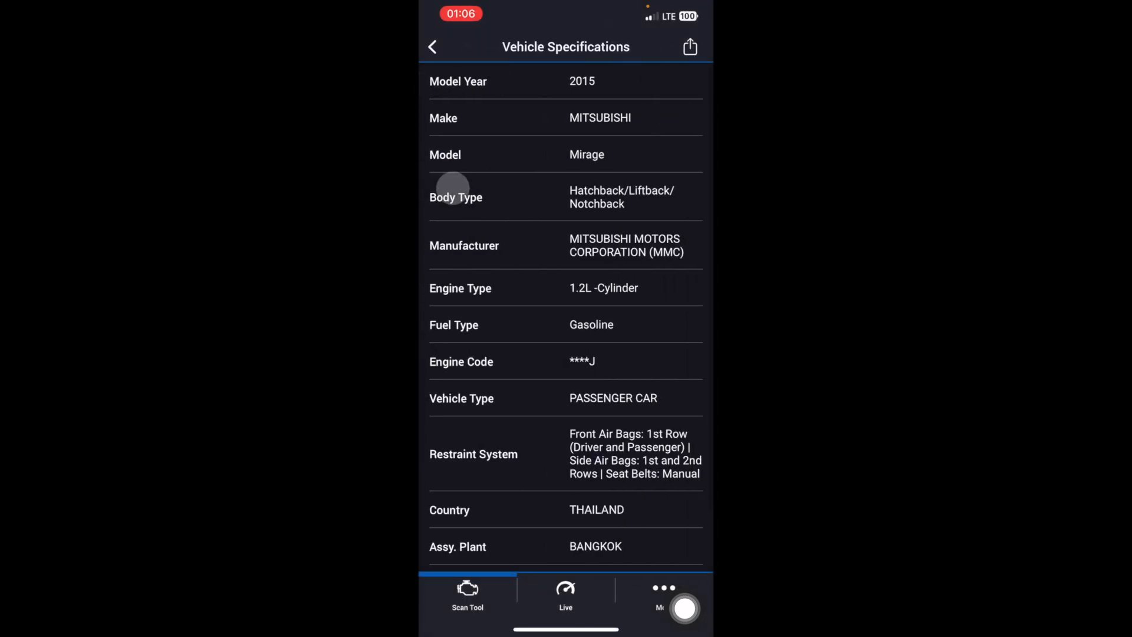
{"action": "left_click", "coordinate": [432, 46]}
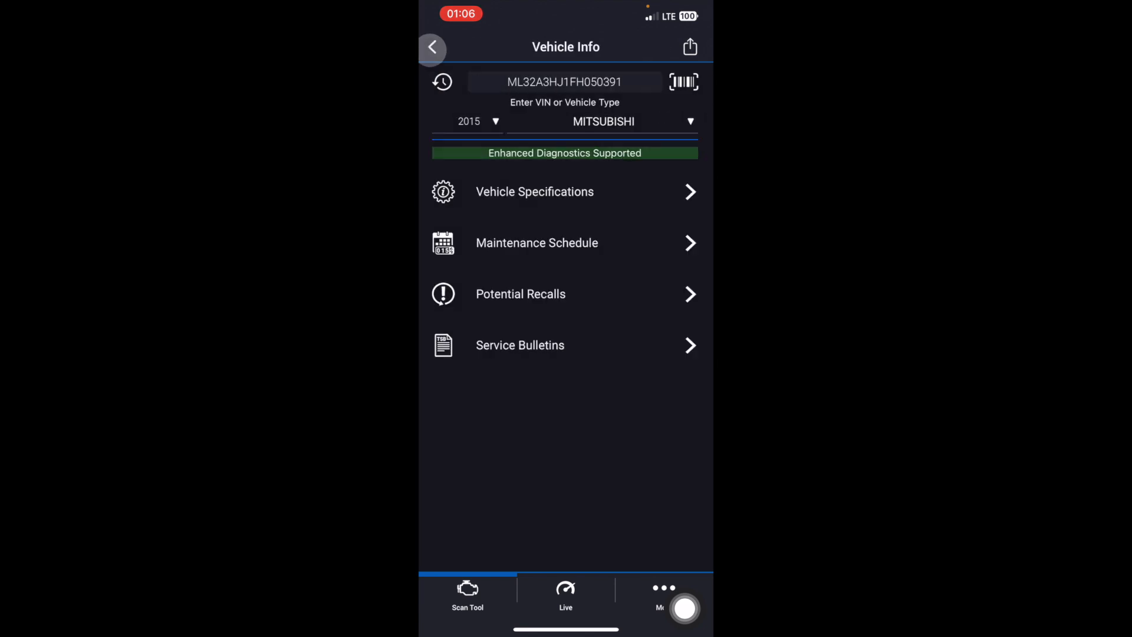
{"action": "left_click", "coordinate": [536, 242]}
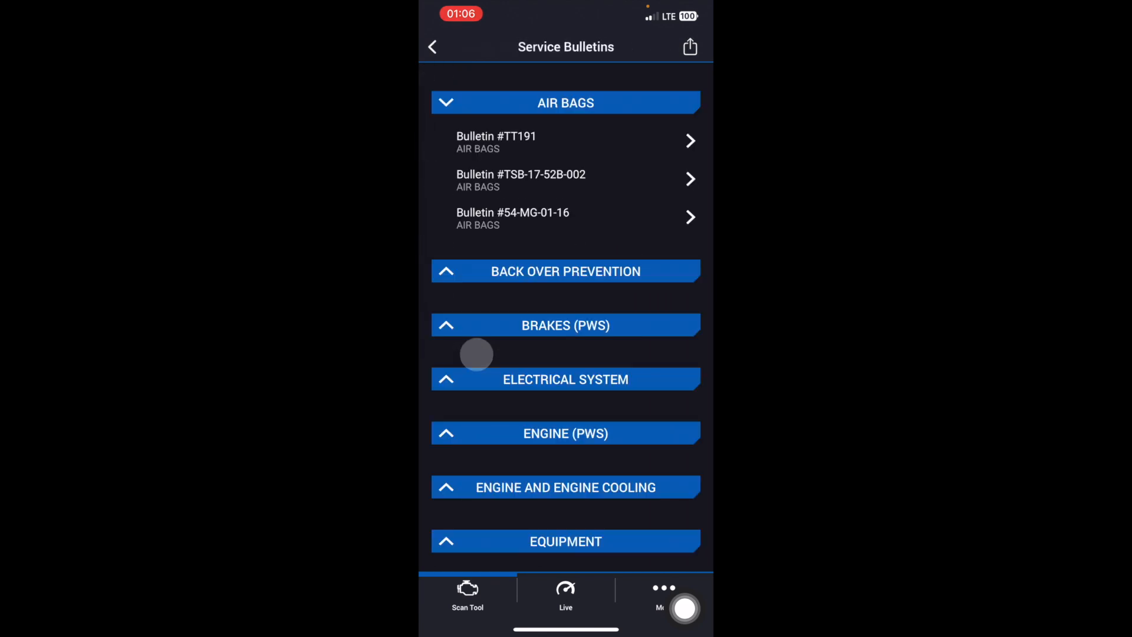
{"action": "left_click", "coordinate": [565, 271]}
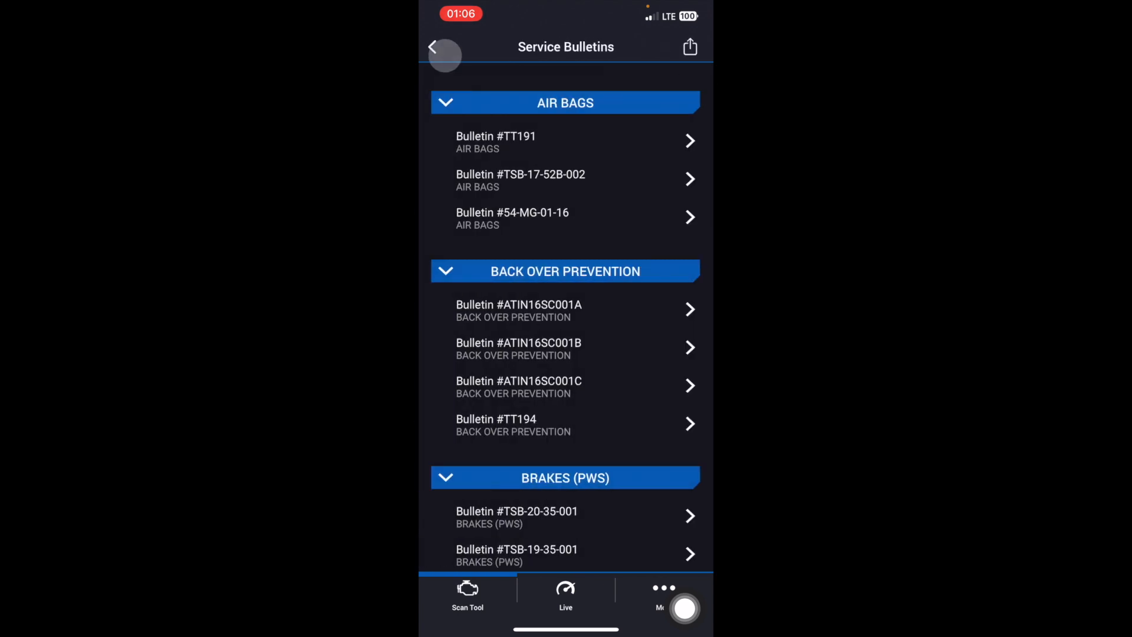
{"action": "left_click", "coordinate": [443, 47]}
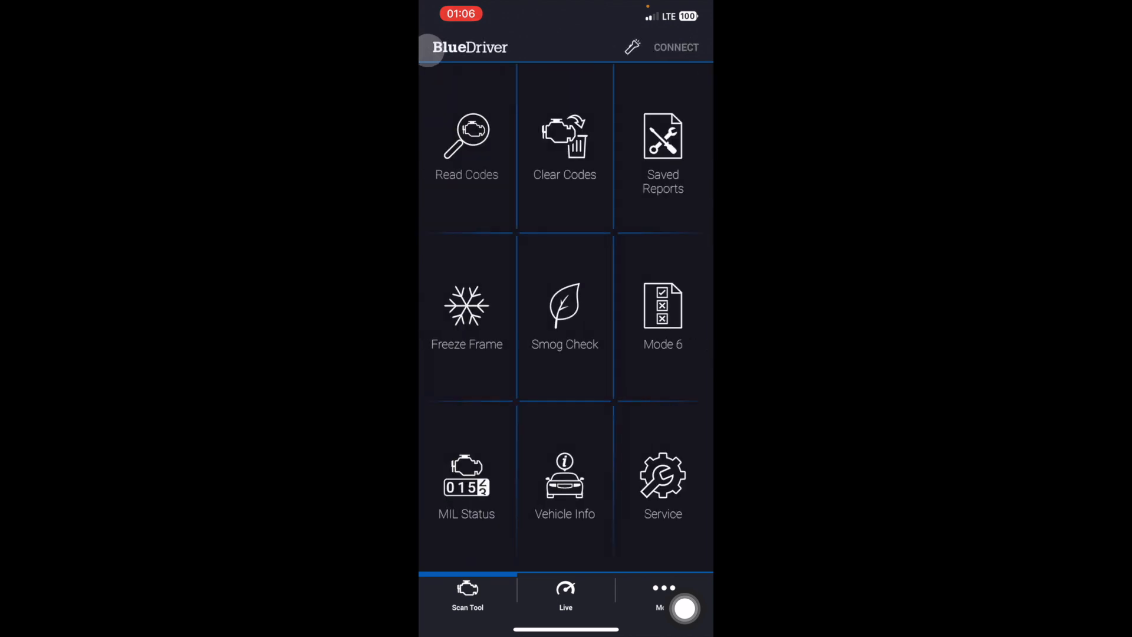
{"action": "left_click", "coordinate": [662, 479]}
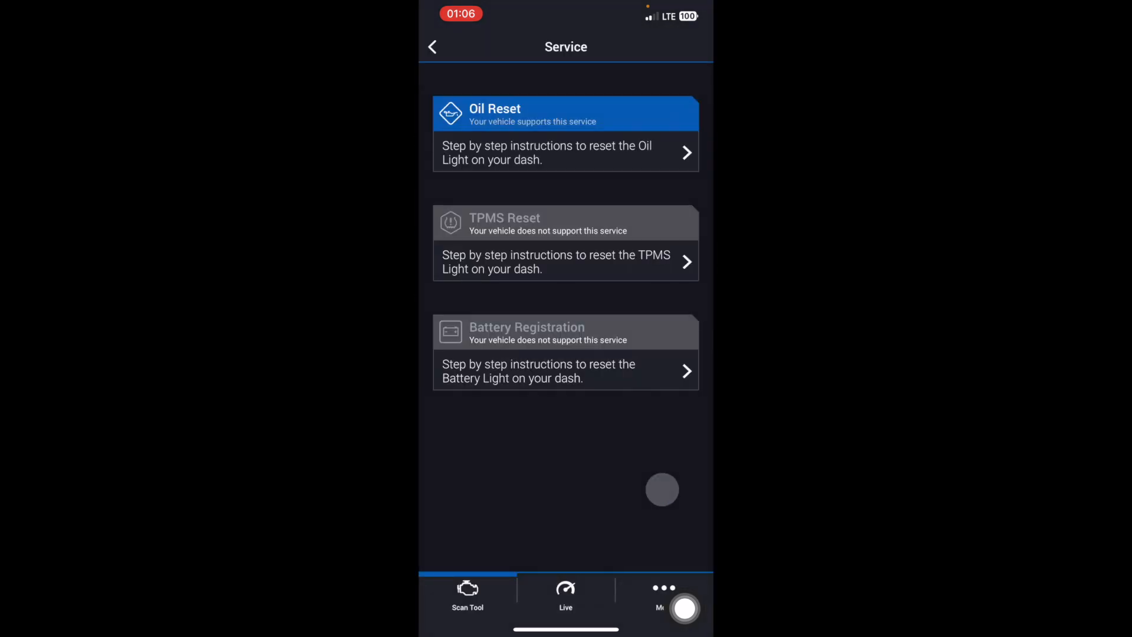
{"action": "left_click", "coordinate": [565, 152]}
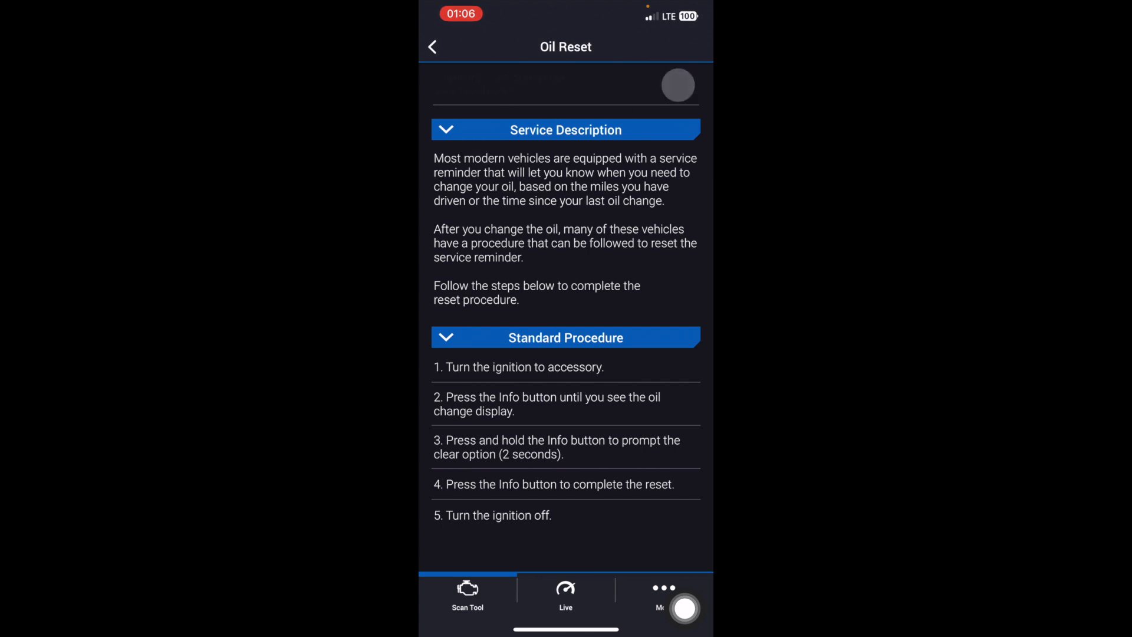
{"action": "left_click", "coordinate": [432, 46]}
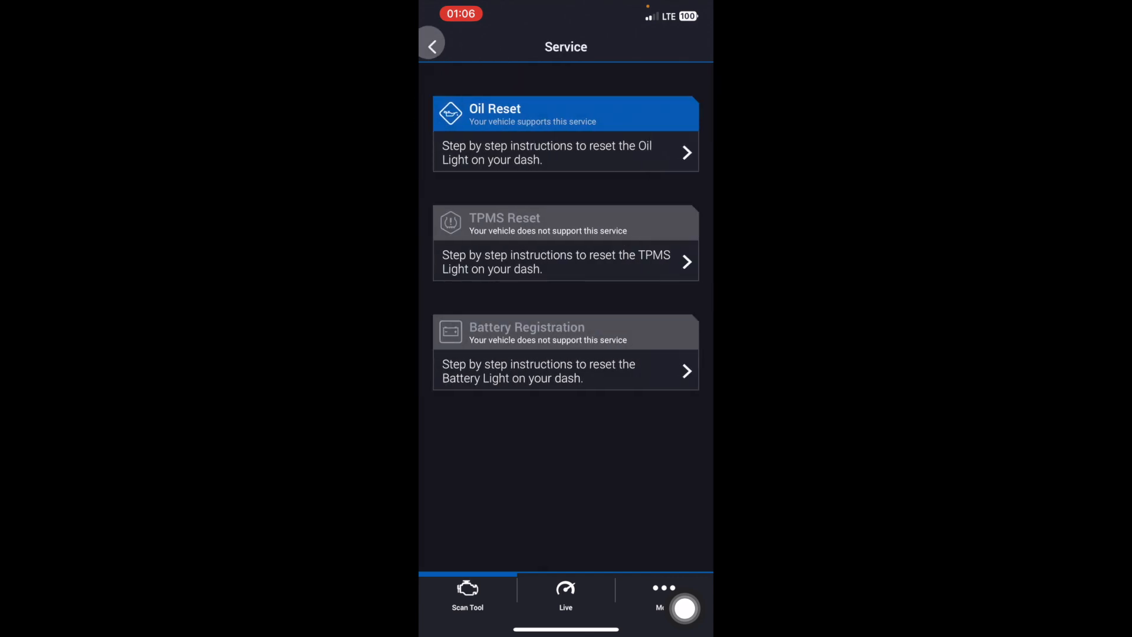
{"action": "left_click", "coordinate": [432, 43]}
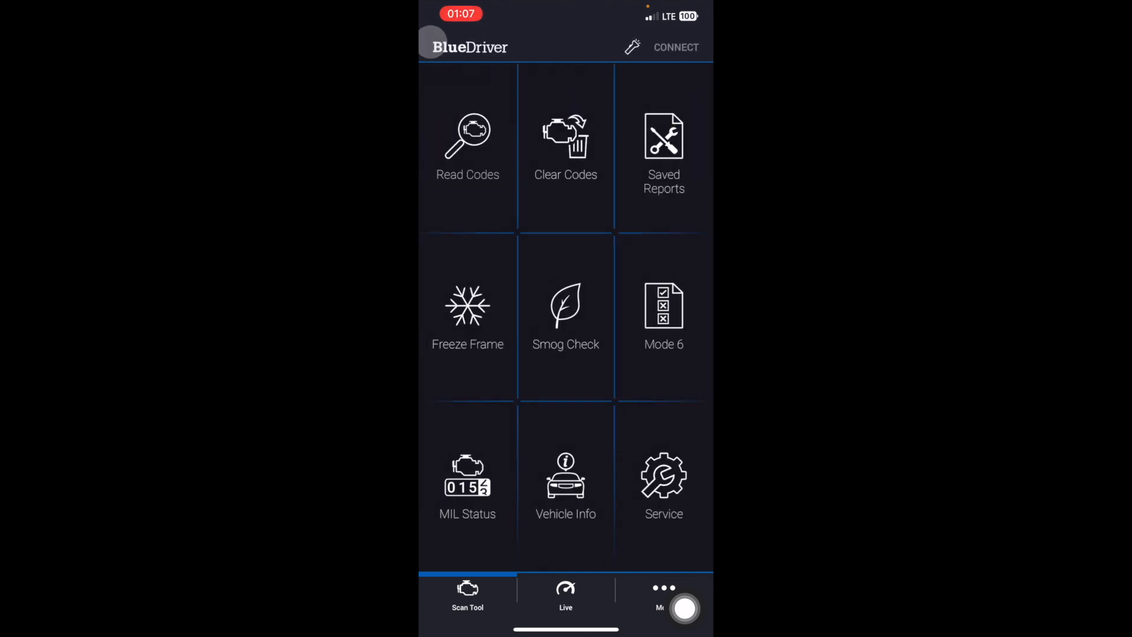
Watch intake manifold pressure, intake air temperature, module voltage and equivalence ratio live, then leave live data
{"action": "left_click", "coordinate": [564, 595]}
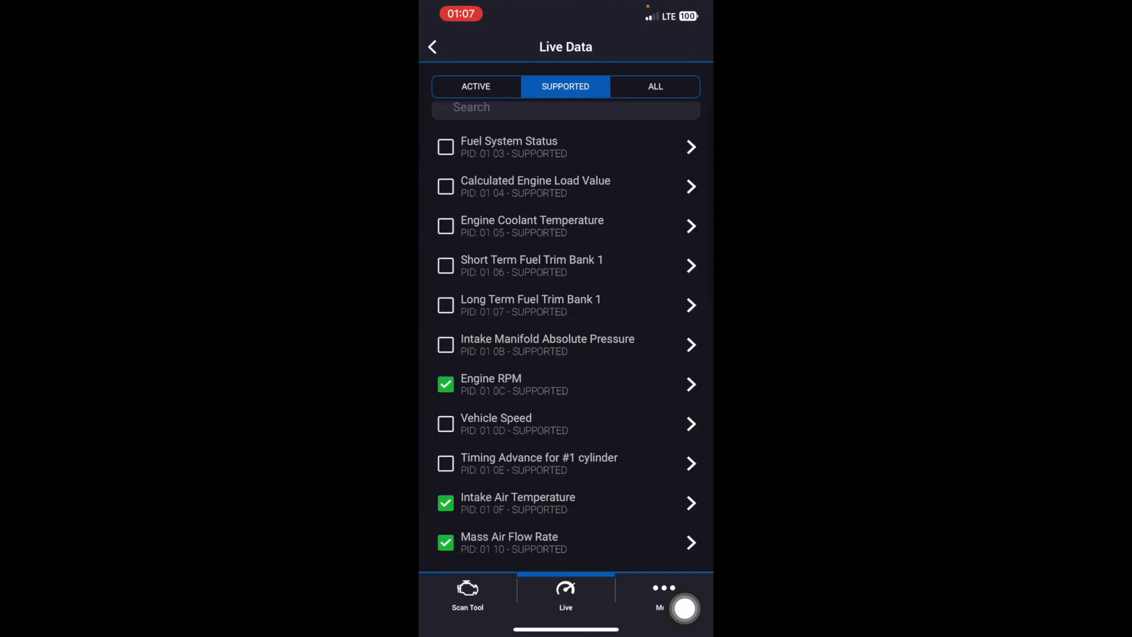
{"action": "scroll", "scroll_direction": "down", "scroll_amount": 3}
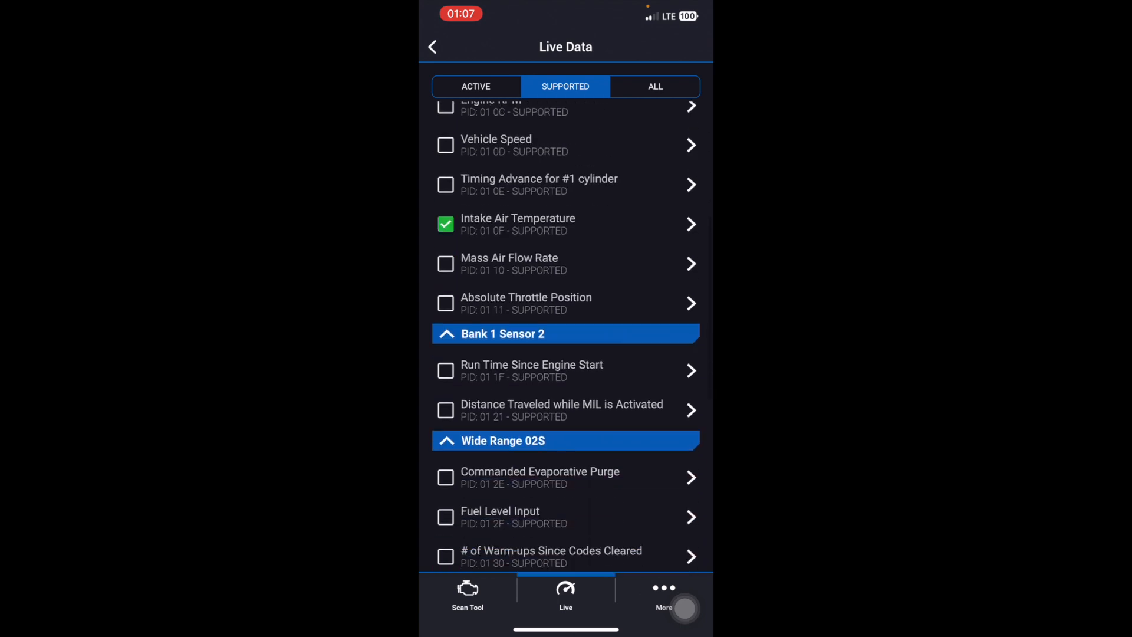
{"action": "scroll", "scroll_direction": "down", "scroll_amount": 3}
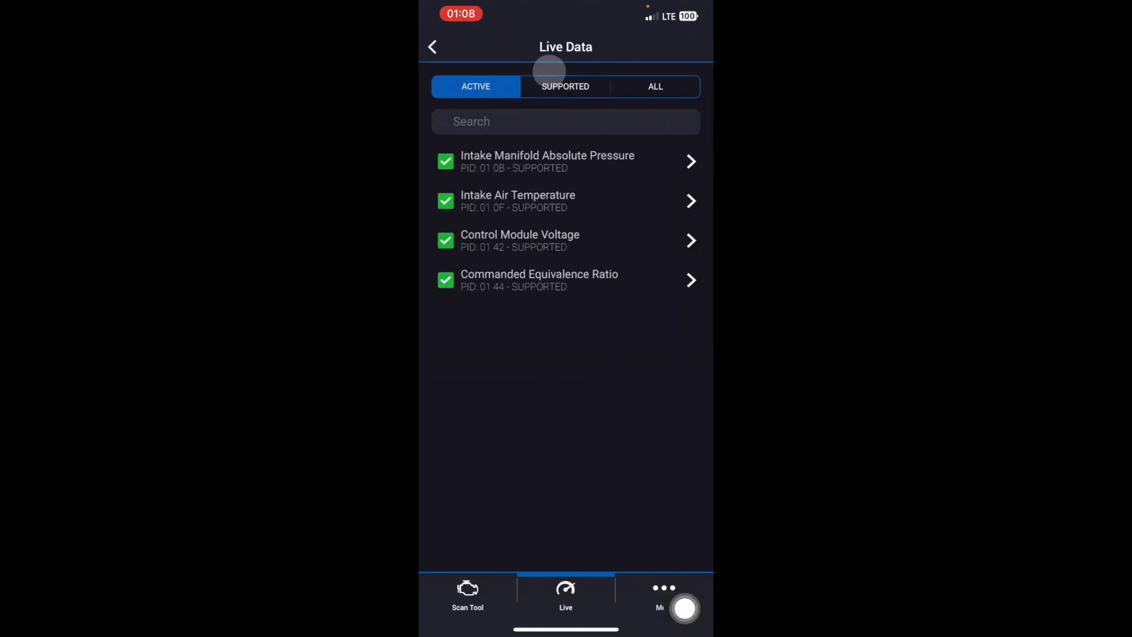
{"action": "left_click", "coordinate": [565, 86]}
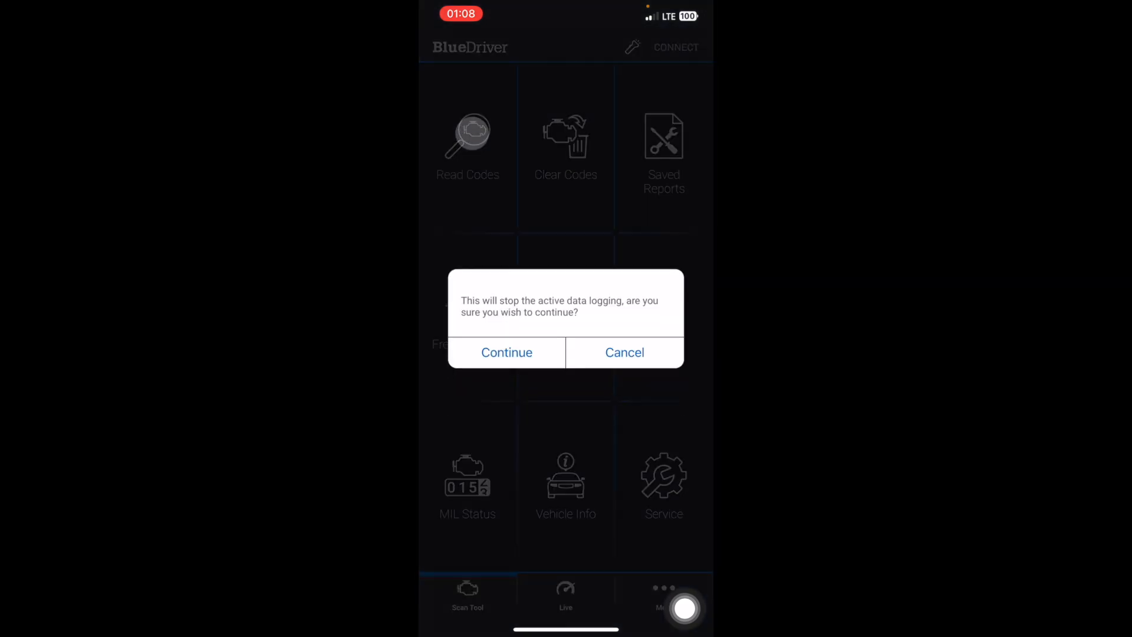
Stop the active data logging and start a Check Engine Light trouble code read
{"action": "left_click", "coordinate": [506, 353]}
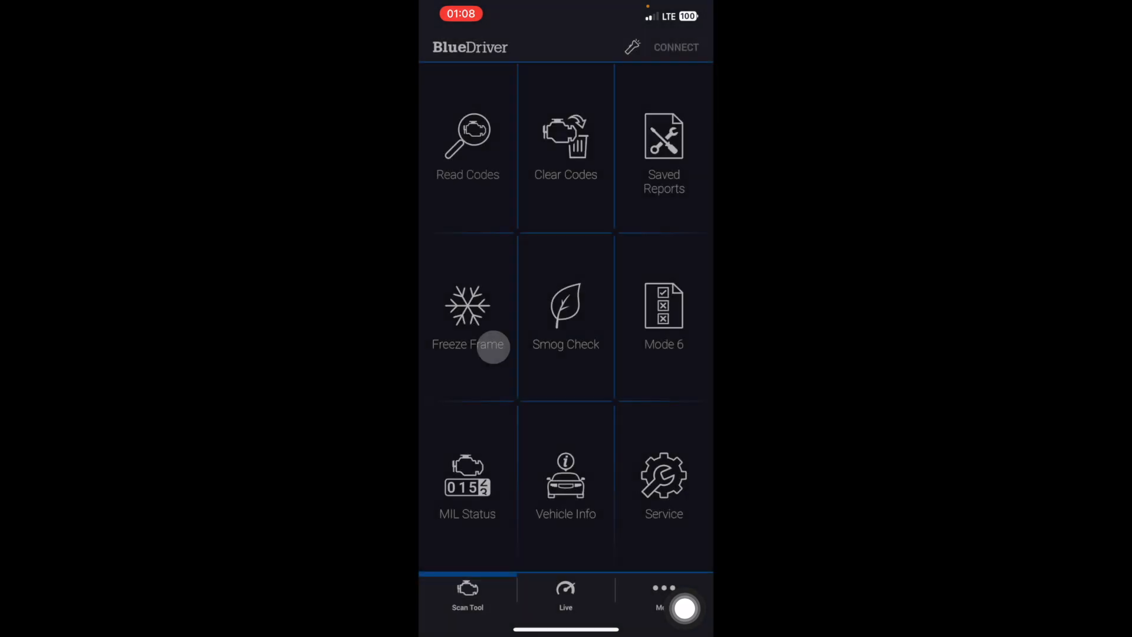
{"action": "left_click", "coordinate": [466, 144]}
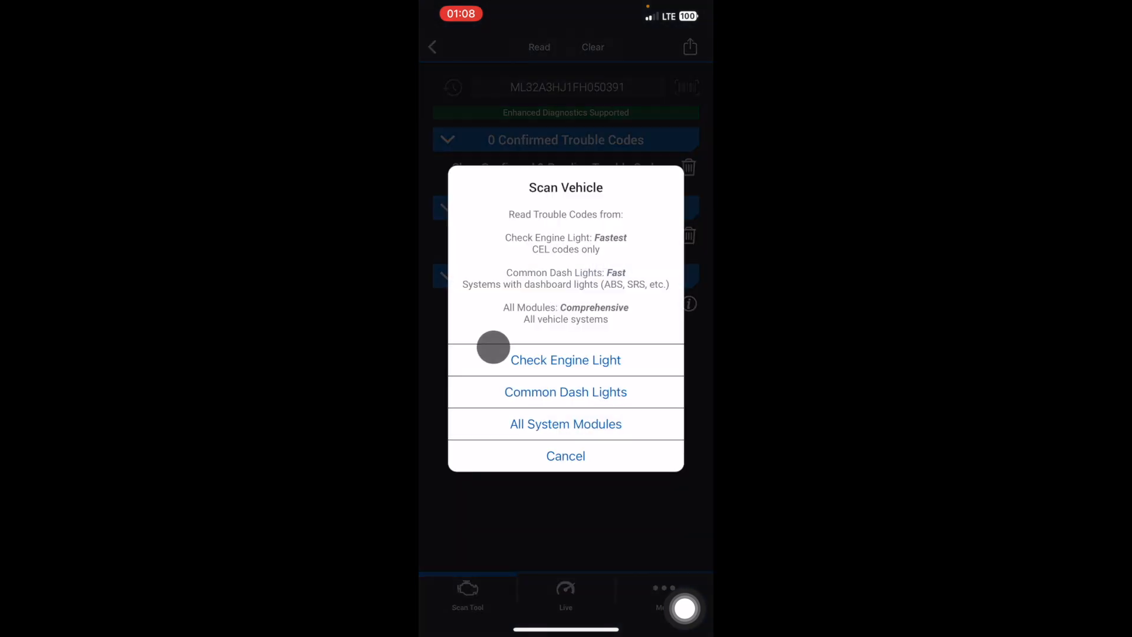
{"action": "left_click", "coordinate": [565, 360]}
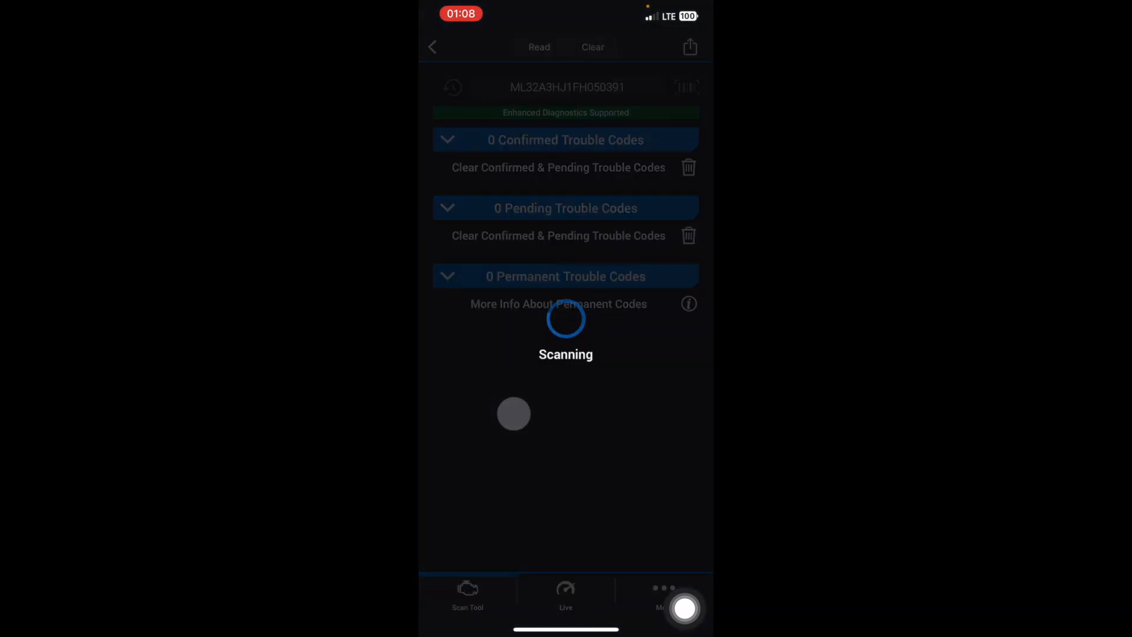